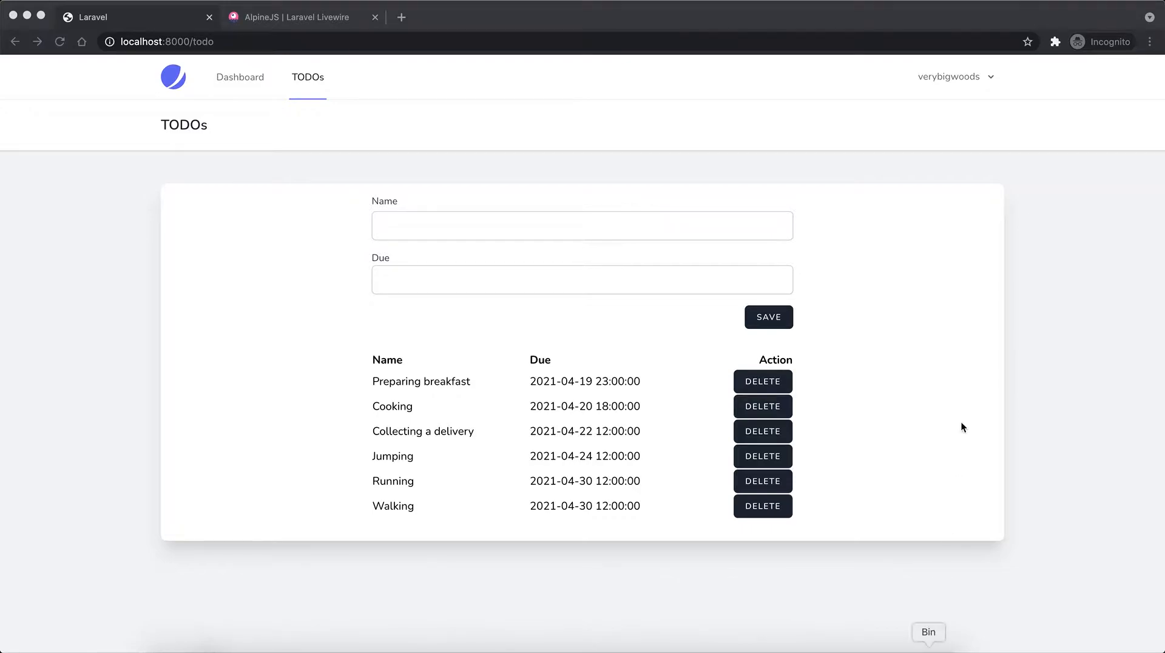
Step: Add a TODO named Reading due April 30, 2021 and save it
{"action": "left_click", "coordinate": [581, 226]}
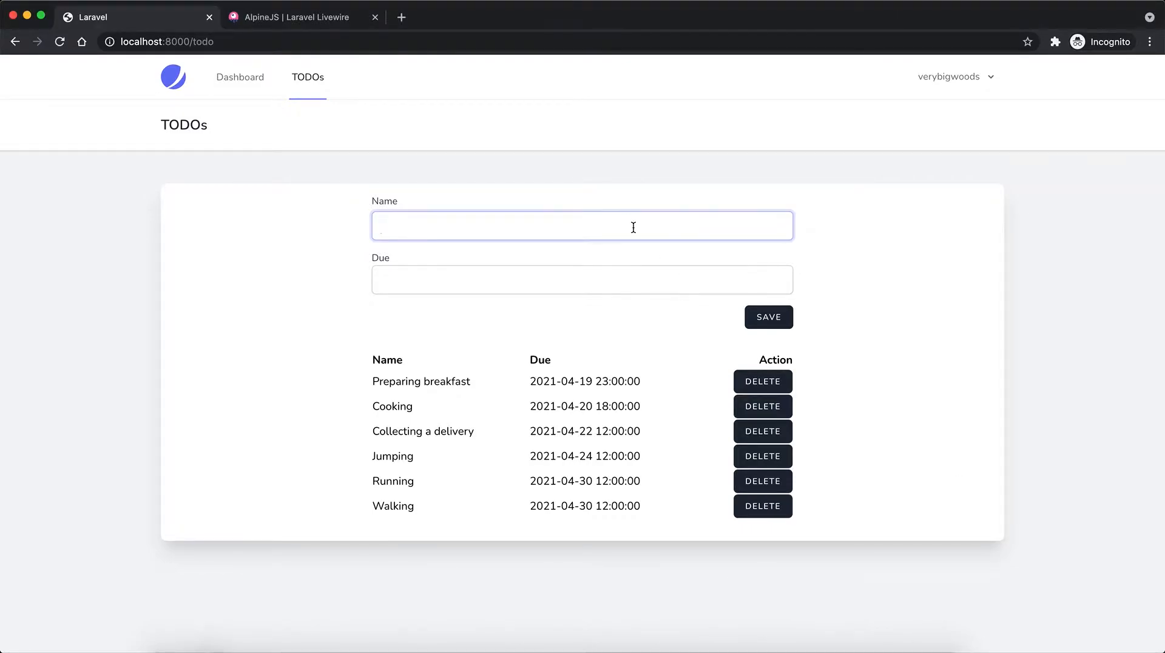
{"action": "type", "text": "Rea"}
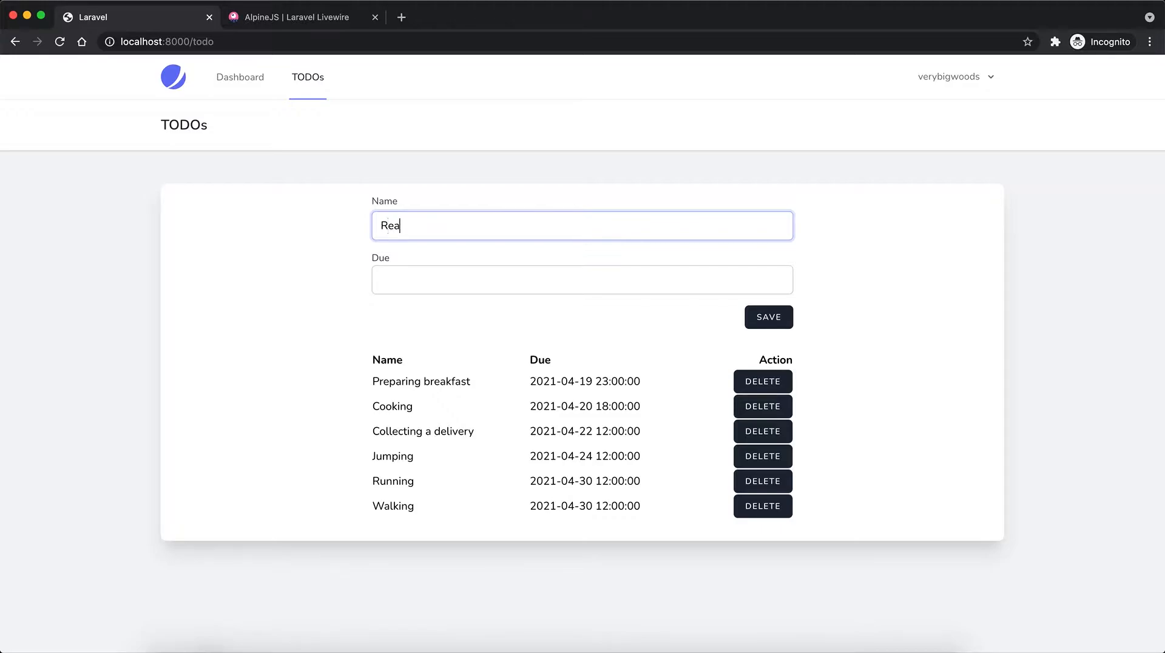
{"action": "left_click", "coordinate": [581, 279]}
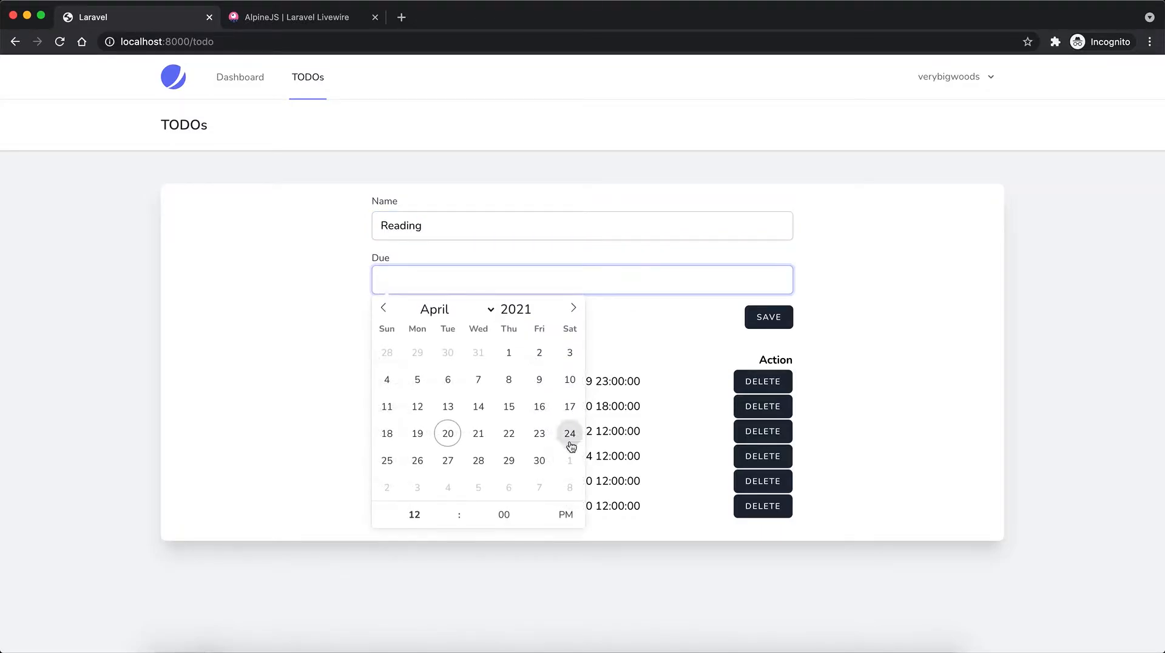
{"action": "left_click", "coordinate": [538, 460]}
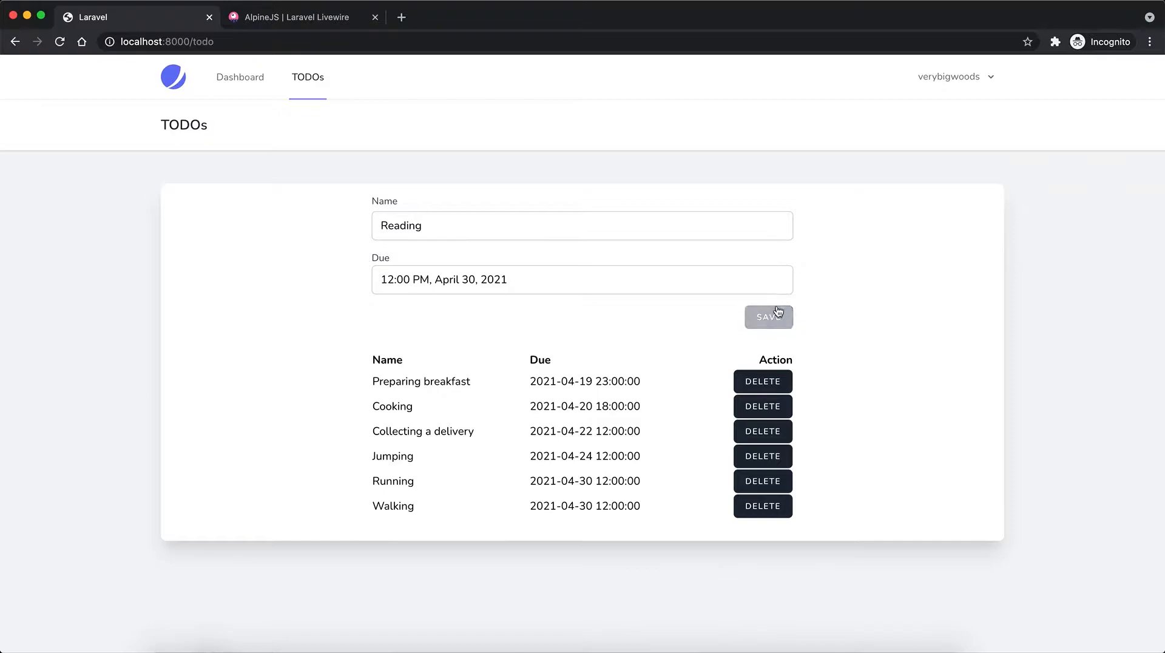
{"action": "left_click", "coordinate": [768, 317]}
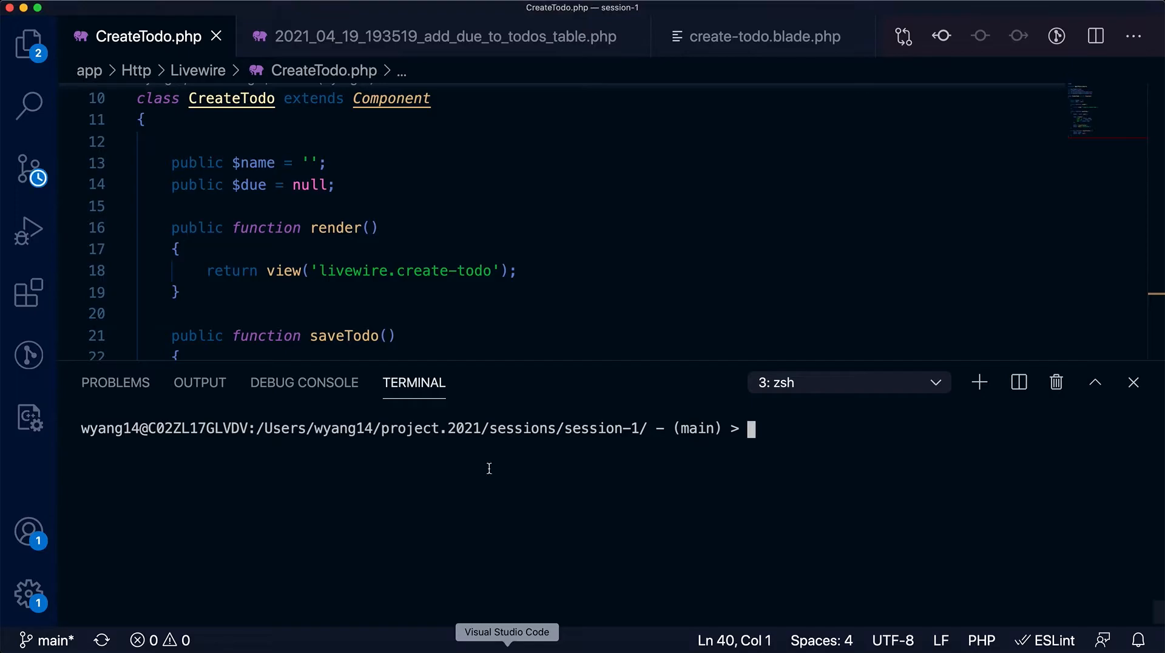
{"action": "key", "text": "Cmd+P"}
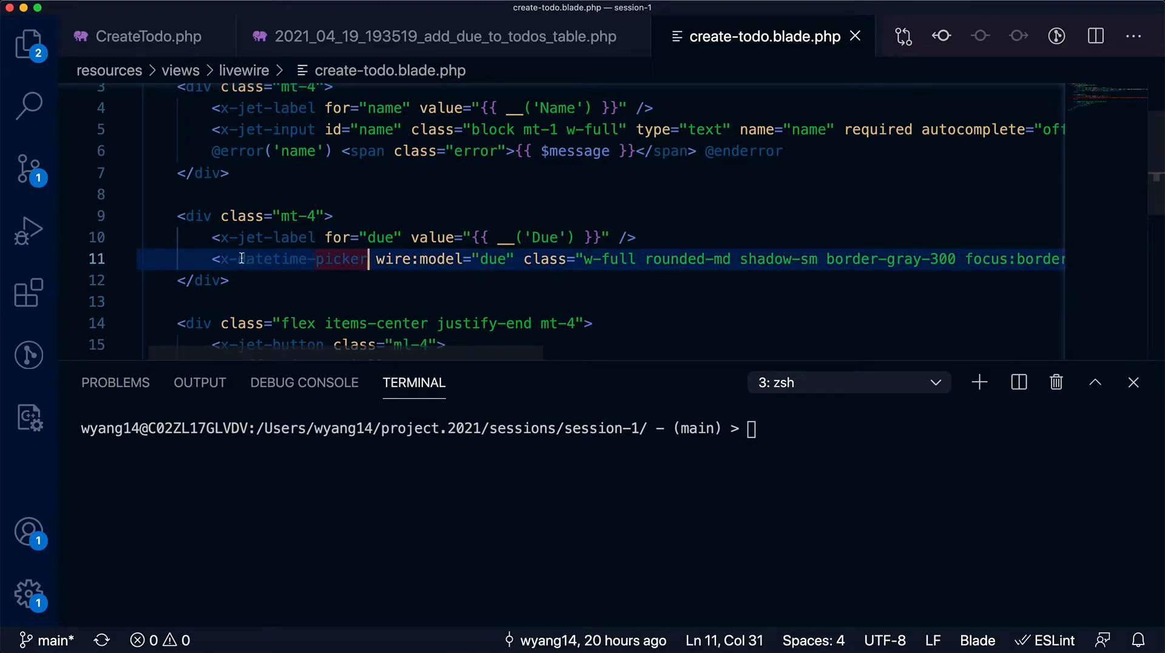
{"action": "double_click", "coordinate": [301, 258]}
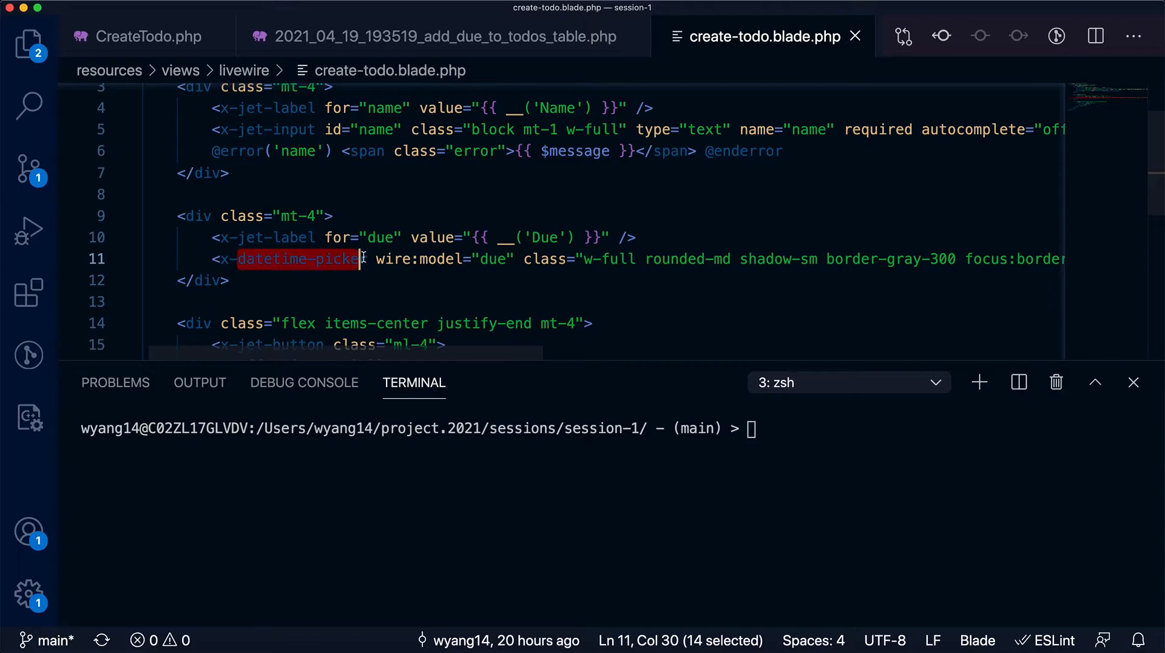
{"action": "key", "text": "Cmd+P"}
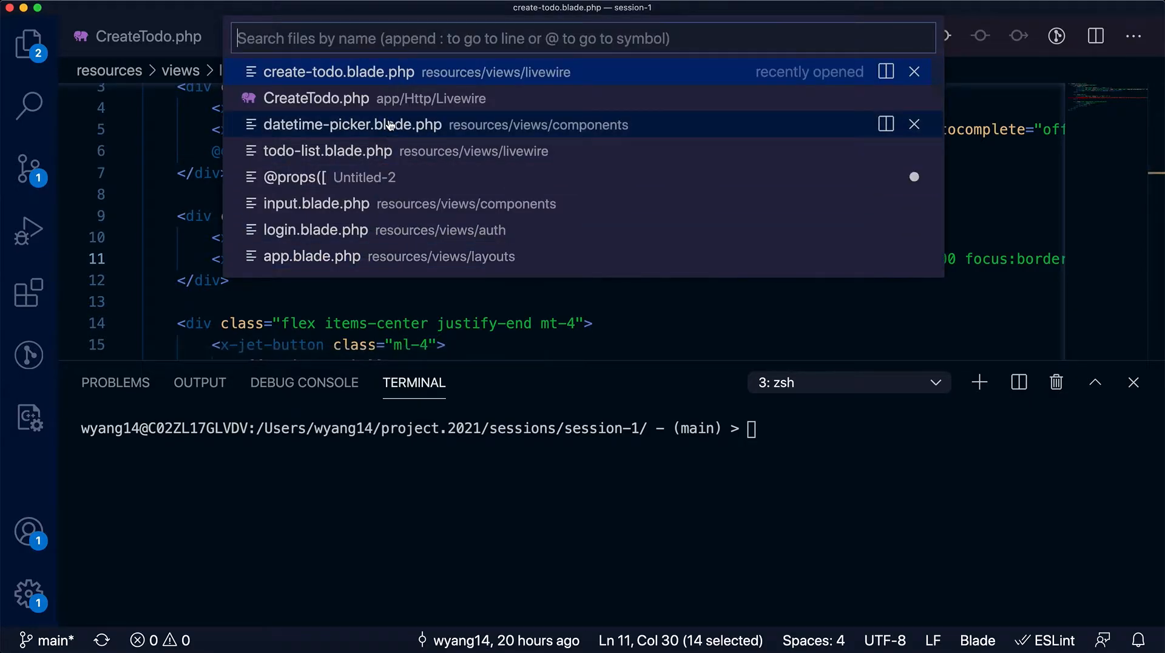
{"action": "left_click", "coordinate": [352, 124]}
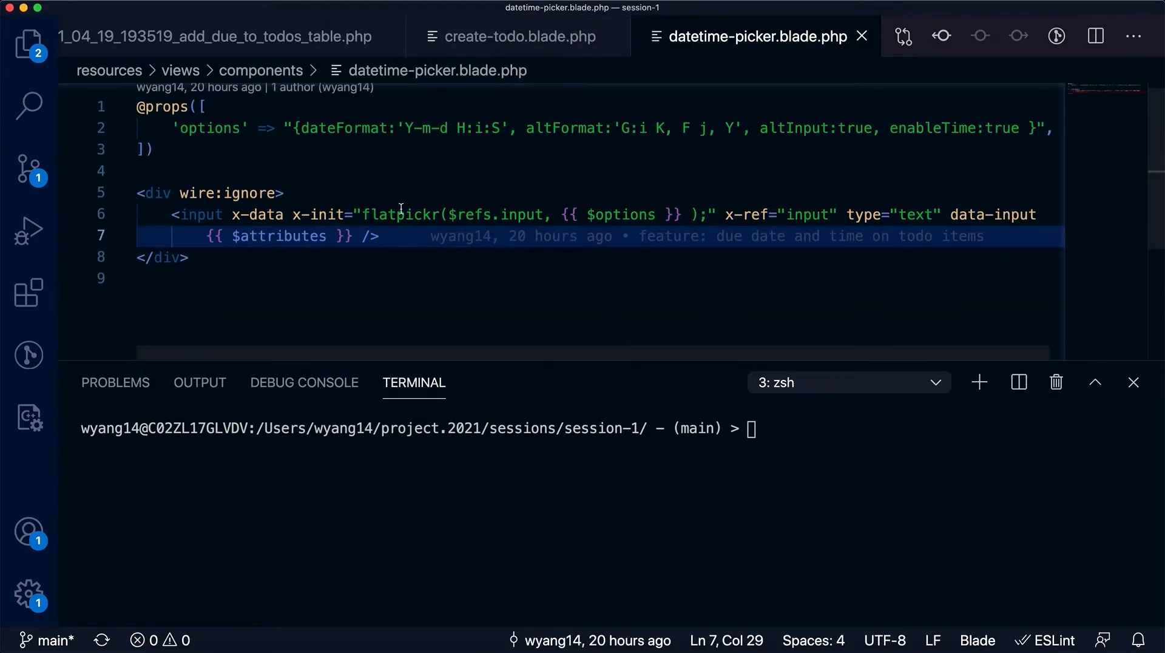
{"action": "key", "text": "Cmd+p"}
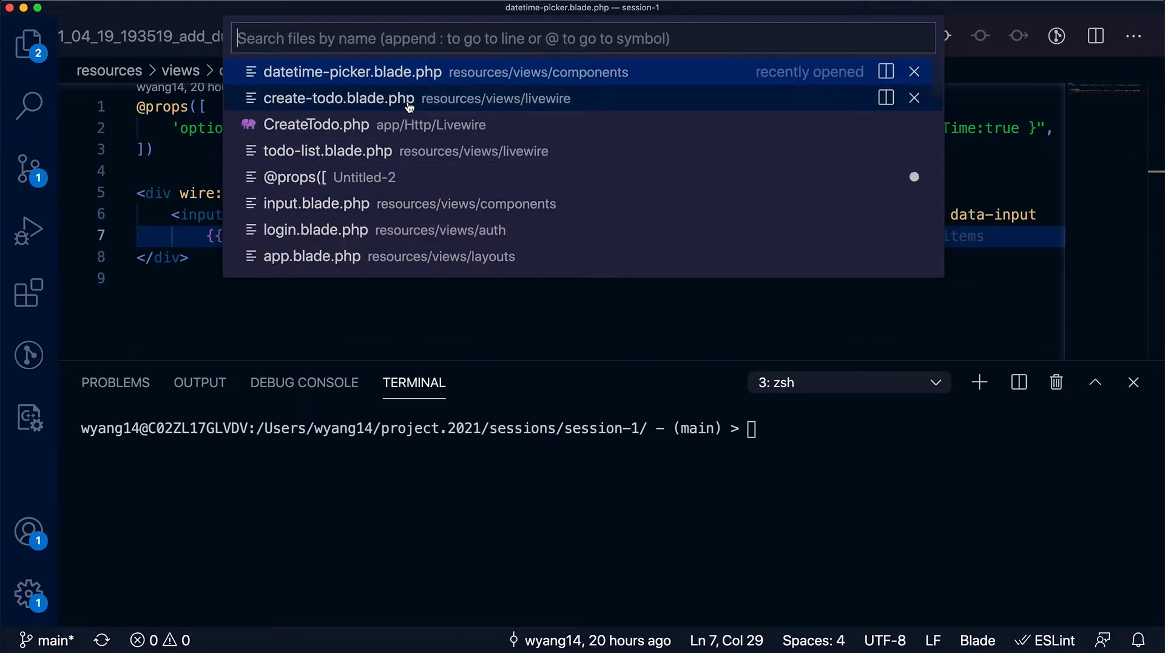
{"action": "left_click", "coordinate": [315, 124]}
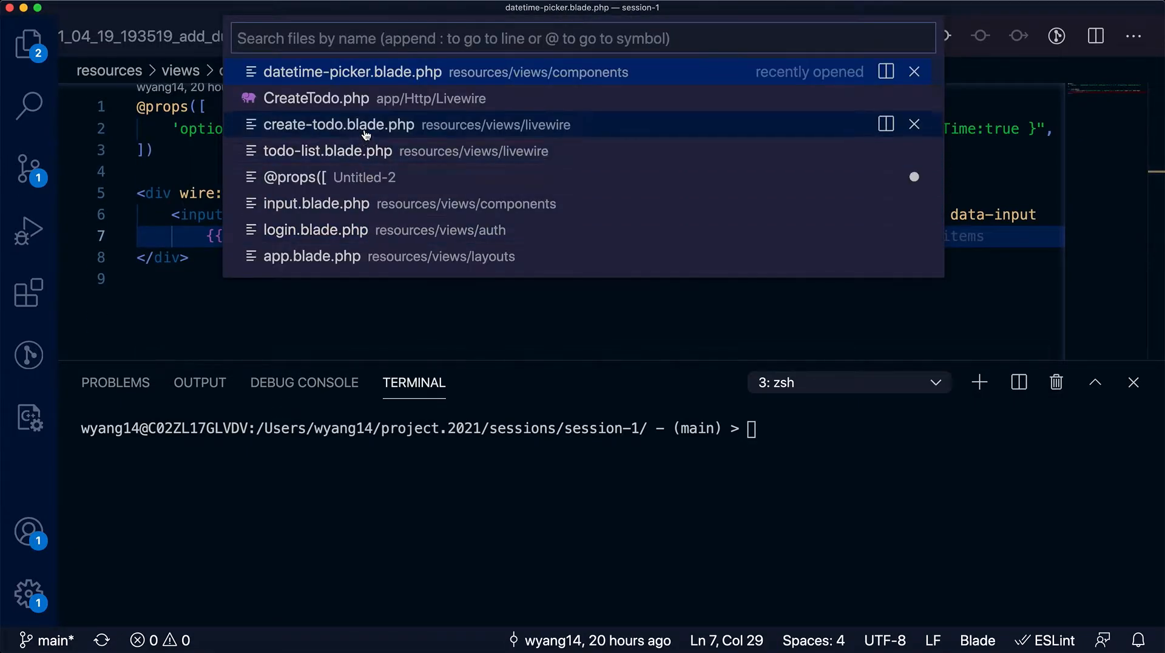
{"action": "left_click", "coordinate": [339, 123]}
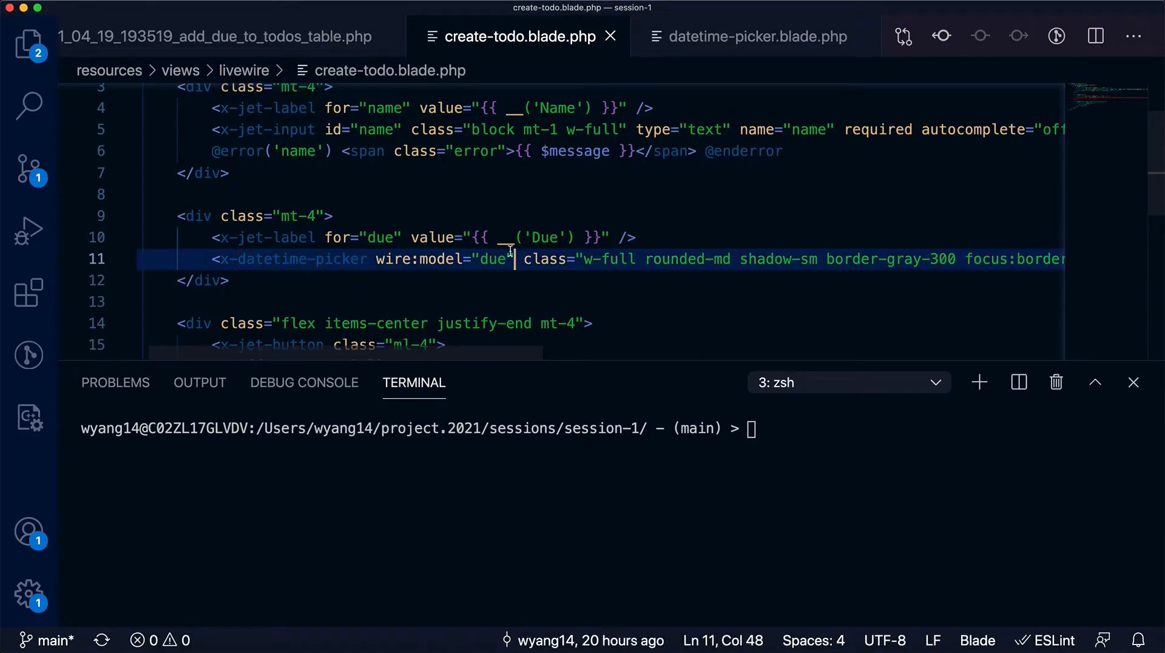
{"action": "key", "text": "Cmd+p"}
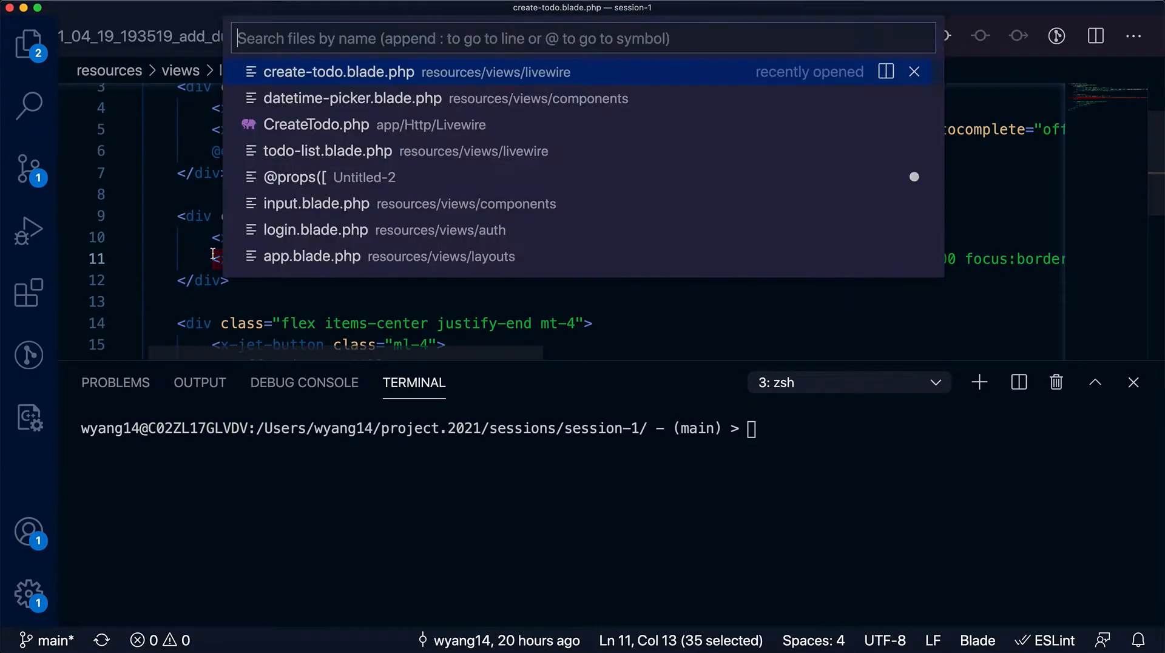
{"action": "mouse_move", "coordinate": [330, 98]}
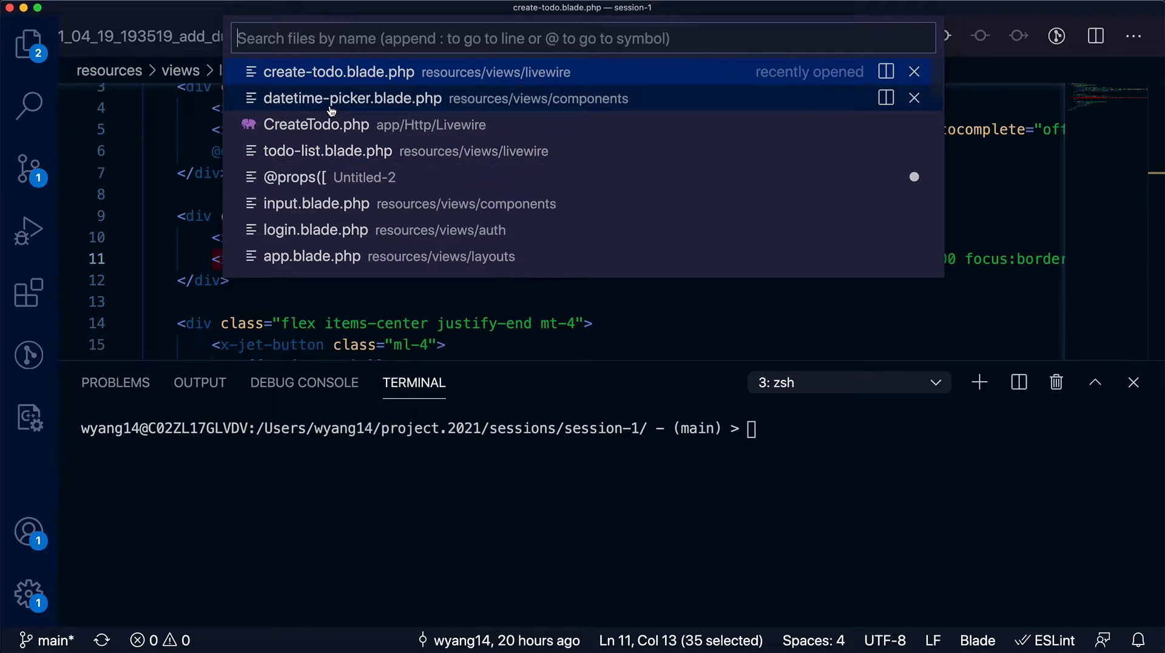
{"action": "left_click", "coordinate": [352, 97]}
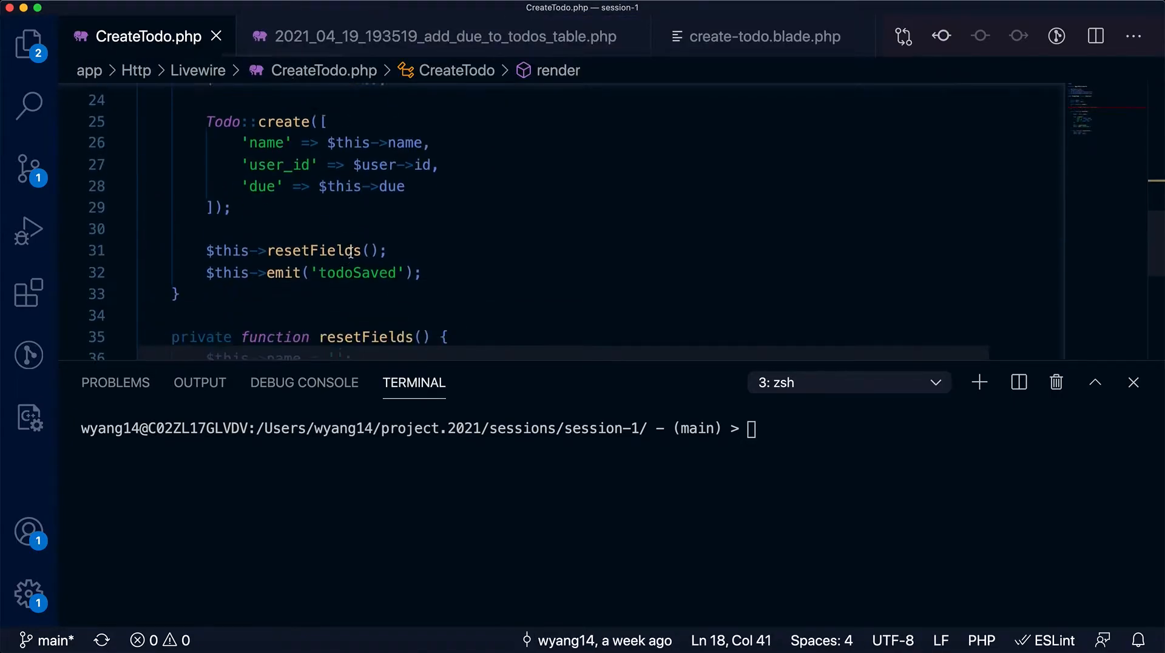
Step: Review resetFields, then bring up datetime-picker.blade.php and highlight its wire:ignore attribute
{"action": "left_click", "coordinate": [373, 187]}
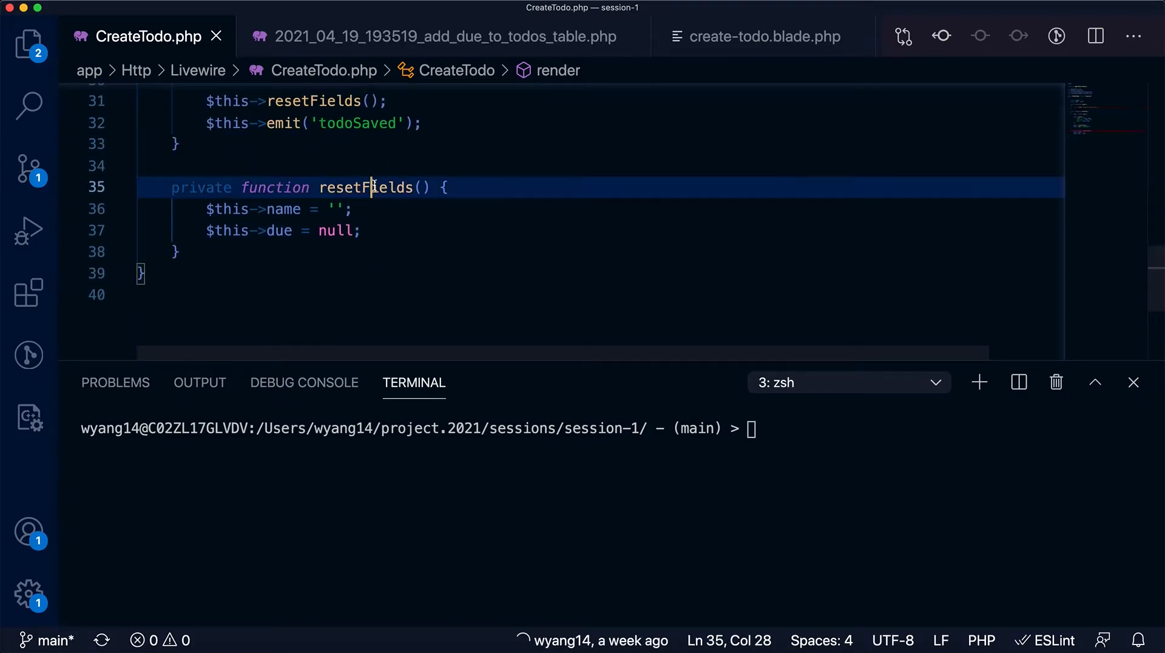
{"action": "key", "text": "cmd+p"}
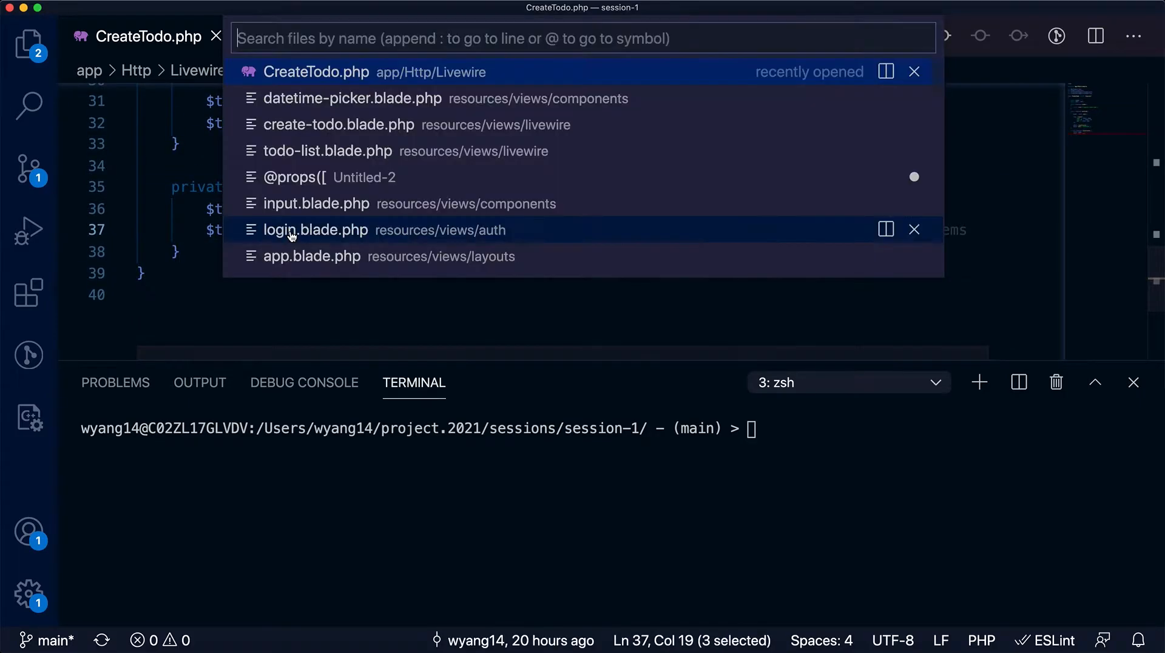
{"action": "mouse_move", "coordinate": [342, 111]}
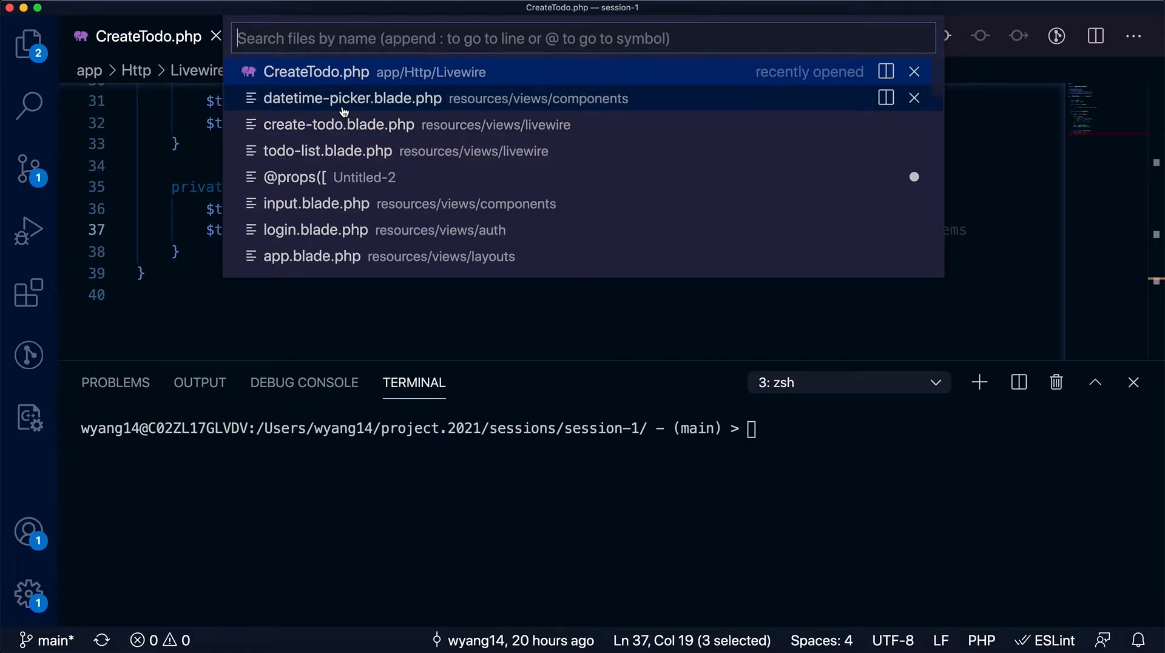
{"action": "left_click", "coordinate": [352, 99]}
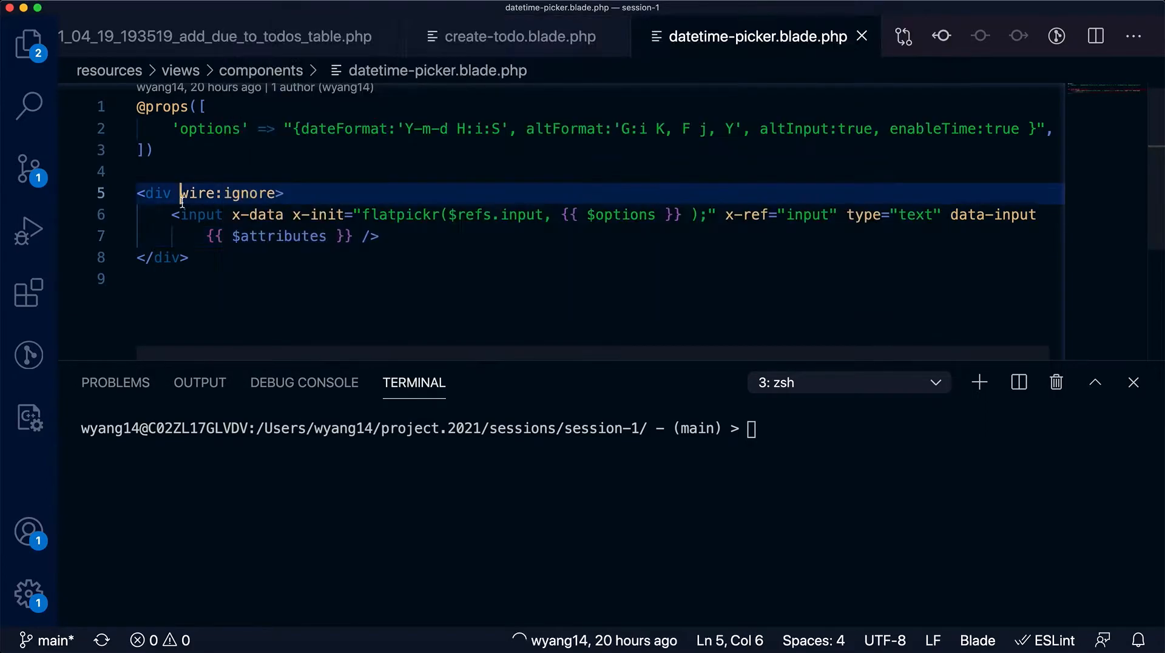
{"action": "double_click", "coordinate": [402, 214]}
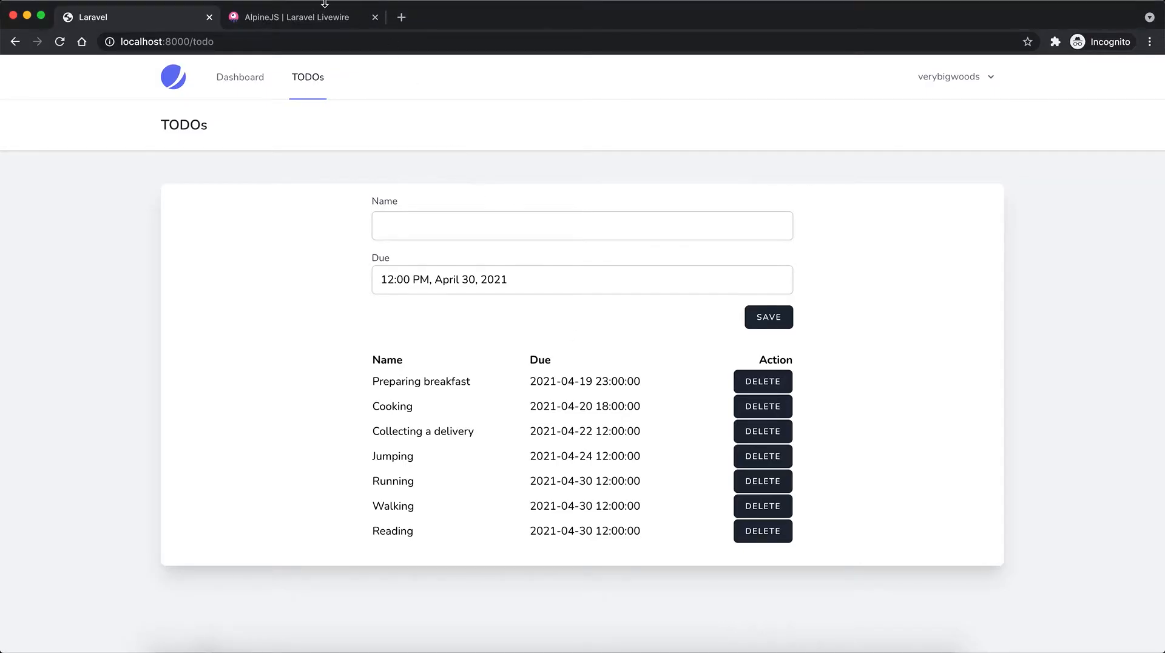
{"action": "left_click", "coordinate": [303, 16]}
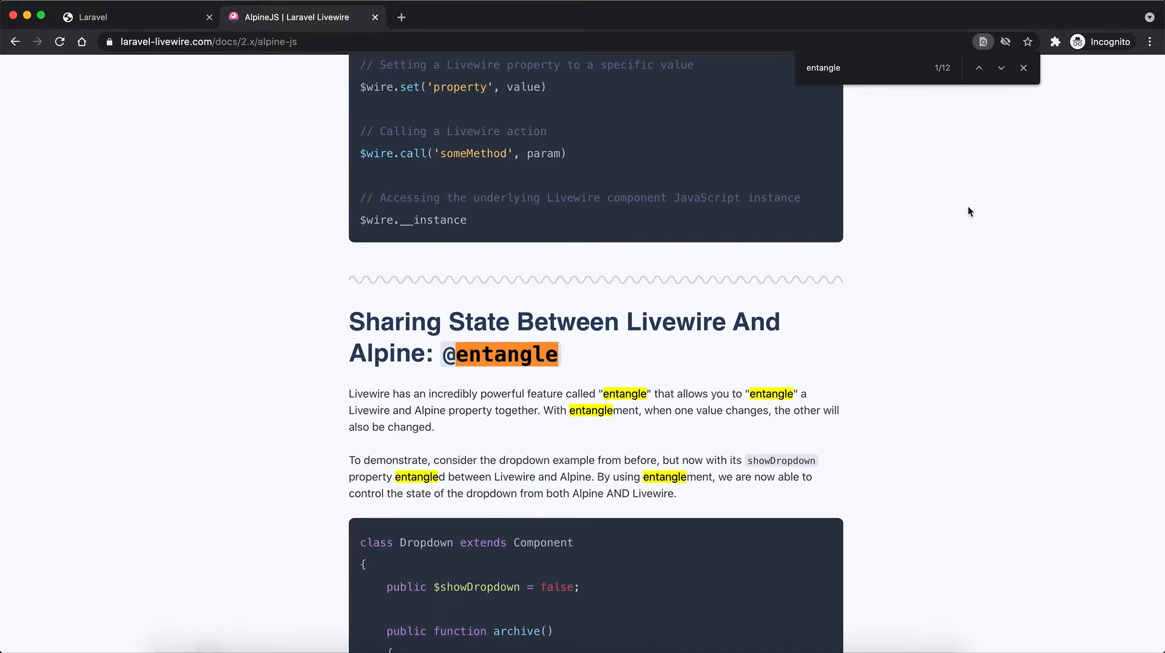
{"action": "left_click", "coordinate": [1023, 68]}
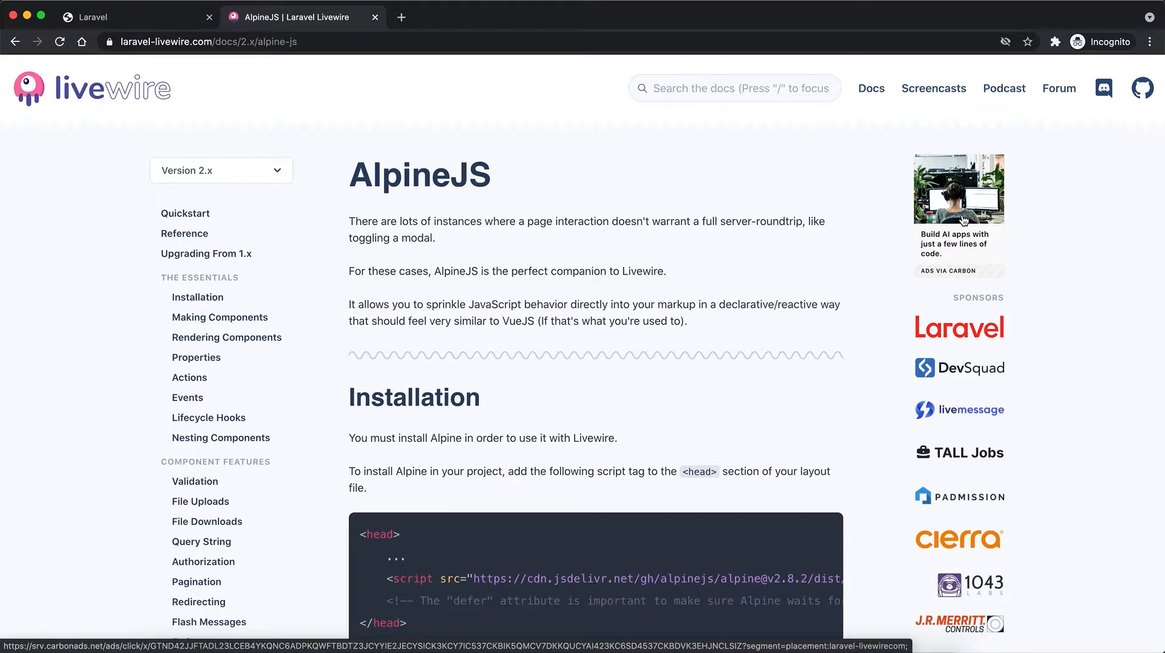
{"action": "scroll", "scroll_direction": "down", "scroll_amount": 3}
{"action": "type", "text": "entang"}
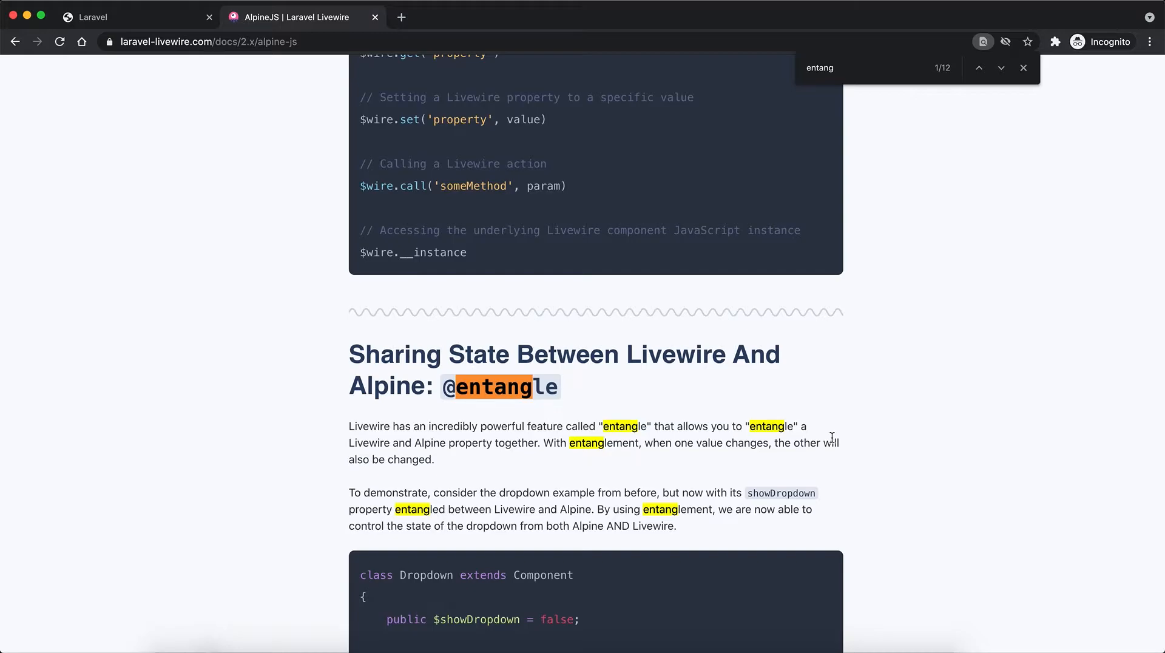
{"action": "mouse_move", "coordinate": [799, 524]}
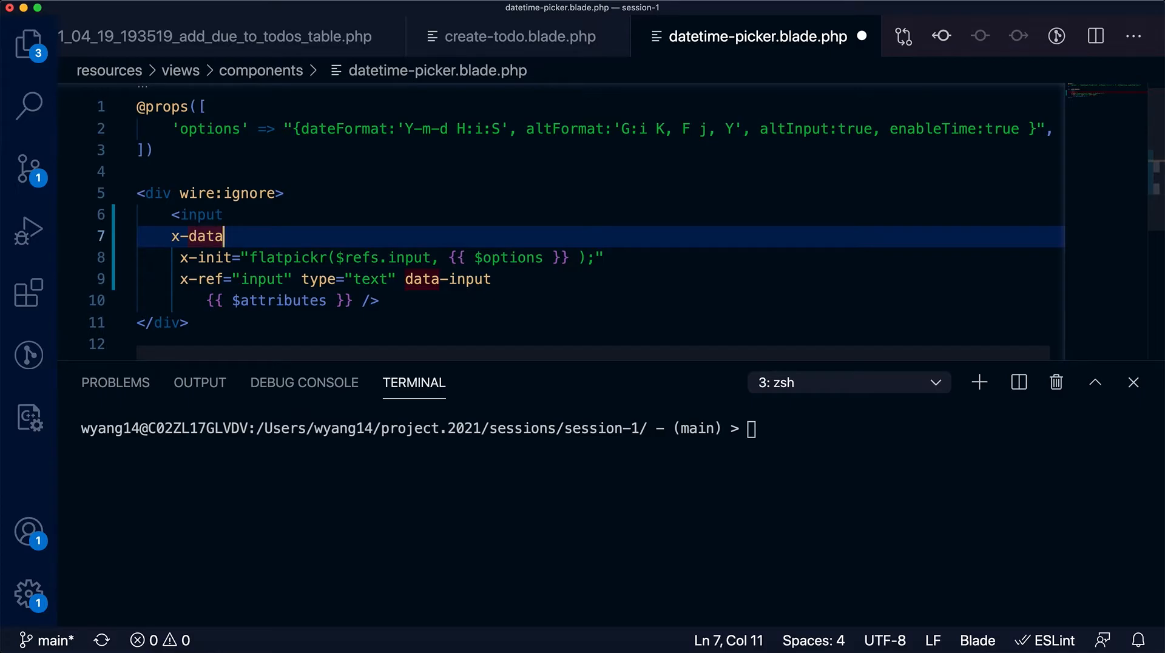
{"action": "type", "text": "=\"\""}
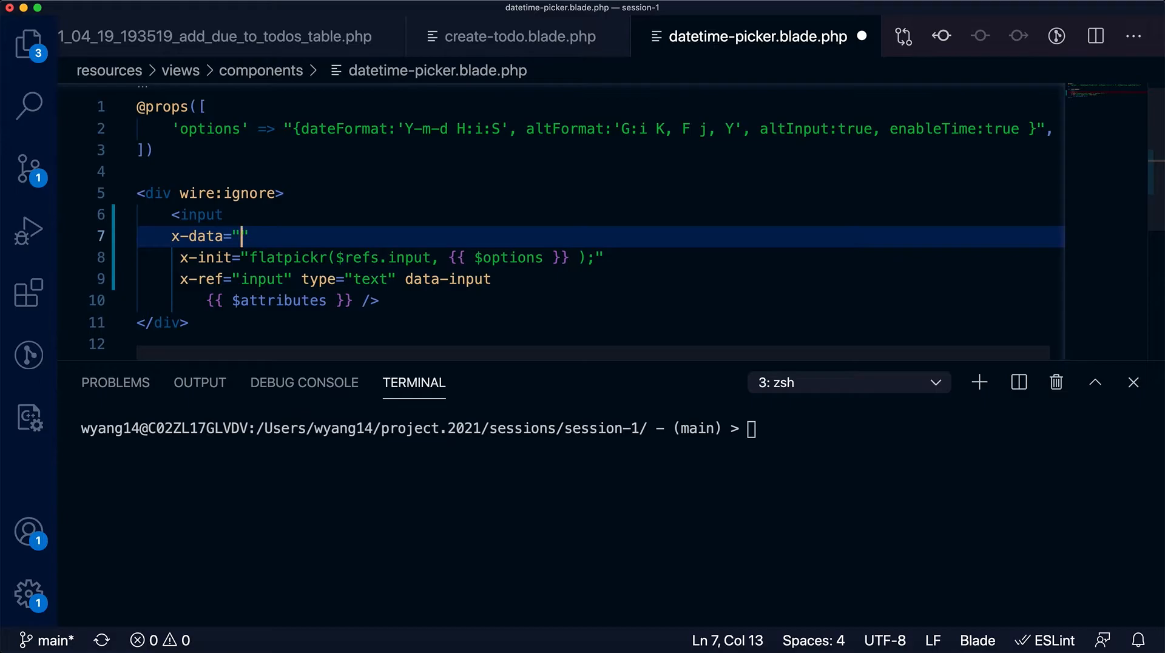
{"action": "type", "text": "{}"}
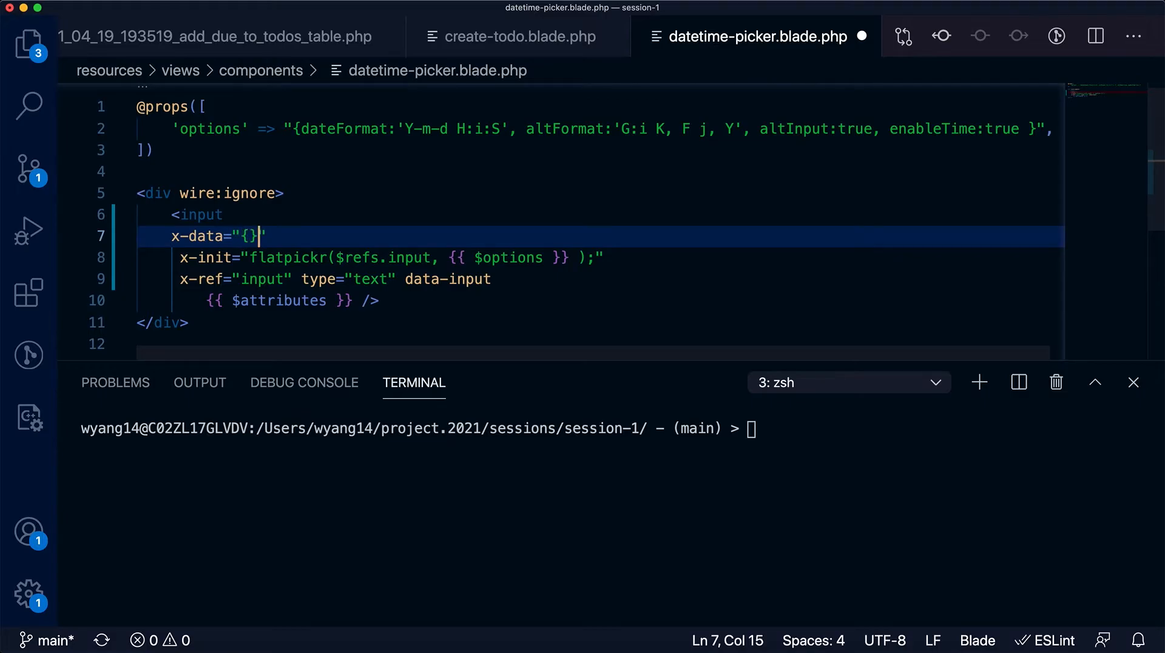
{"action": "type", "text": "v"}
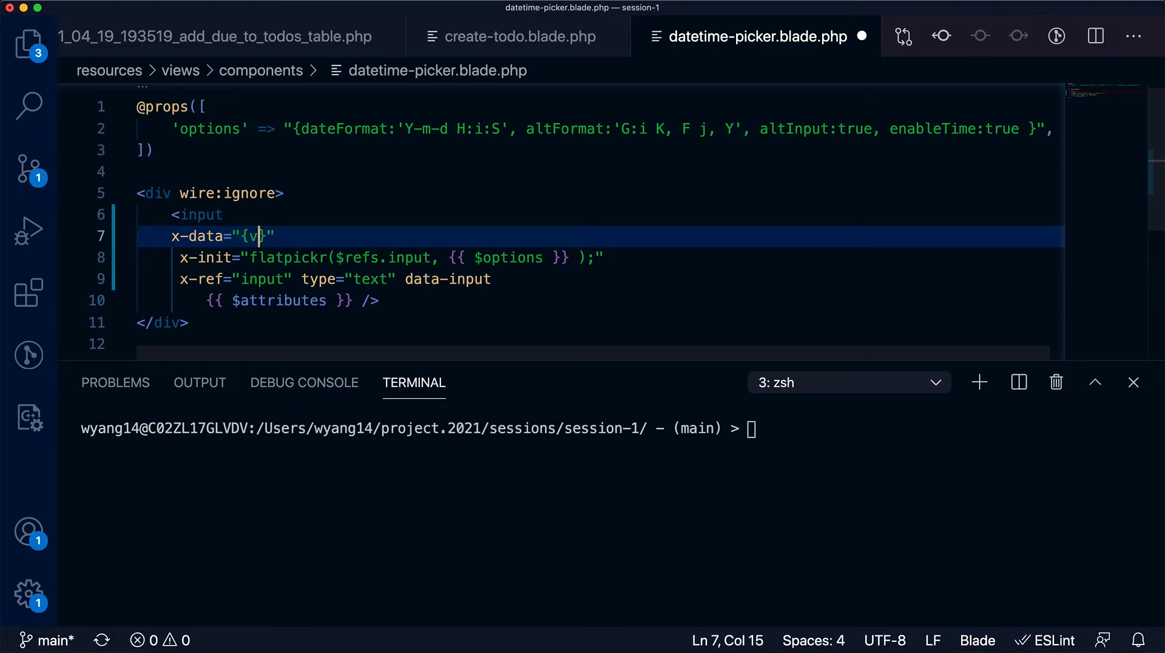
{"action": "type", "text": "alue:"}
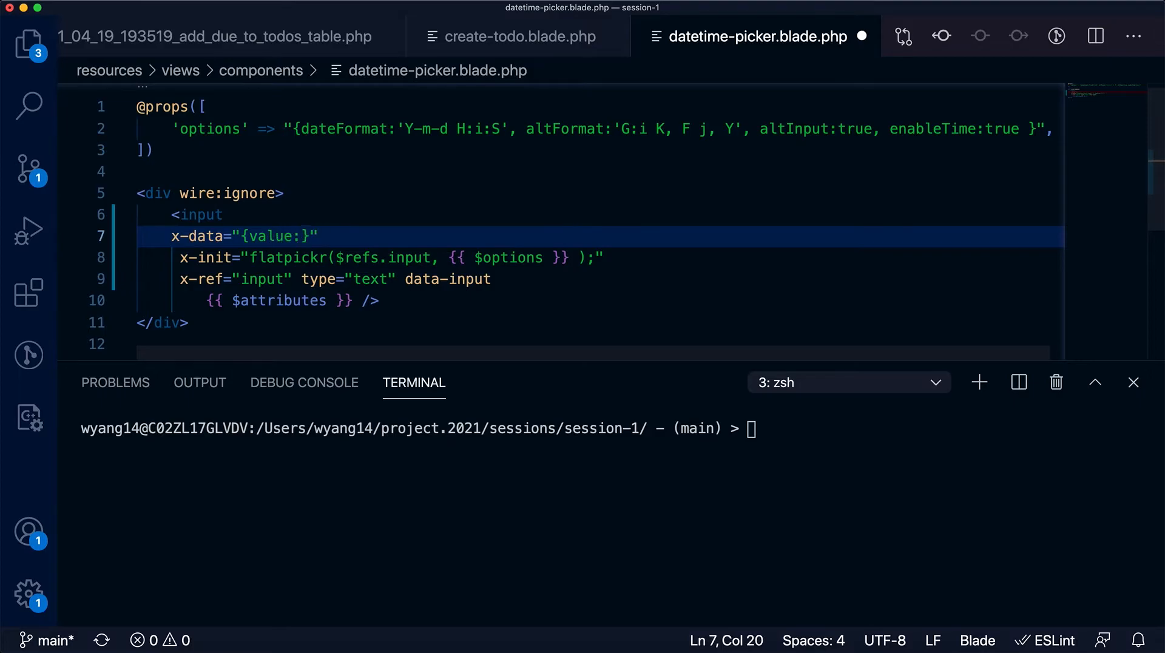
{"action": "type", "text": "@entangle("}
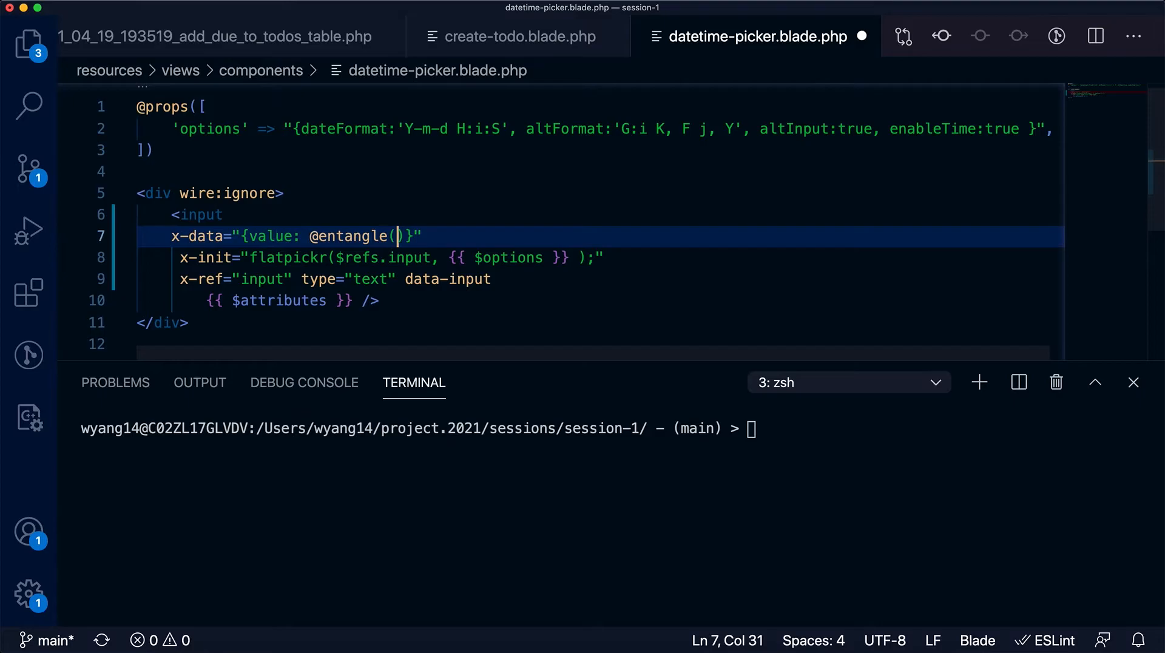
{"action": "type", "text": "$attrib"}
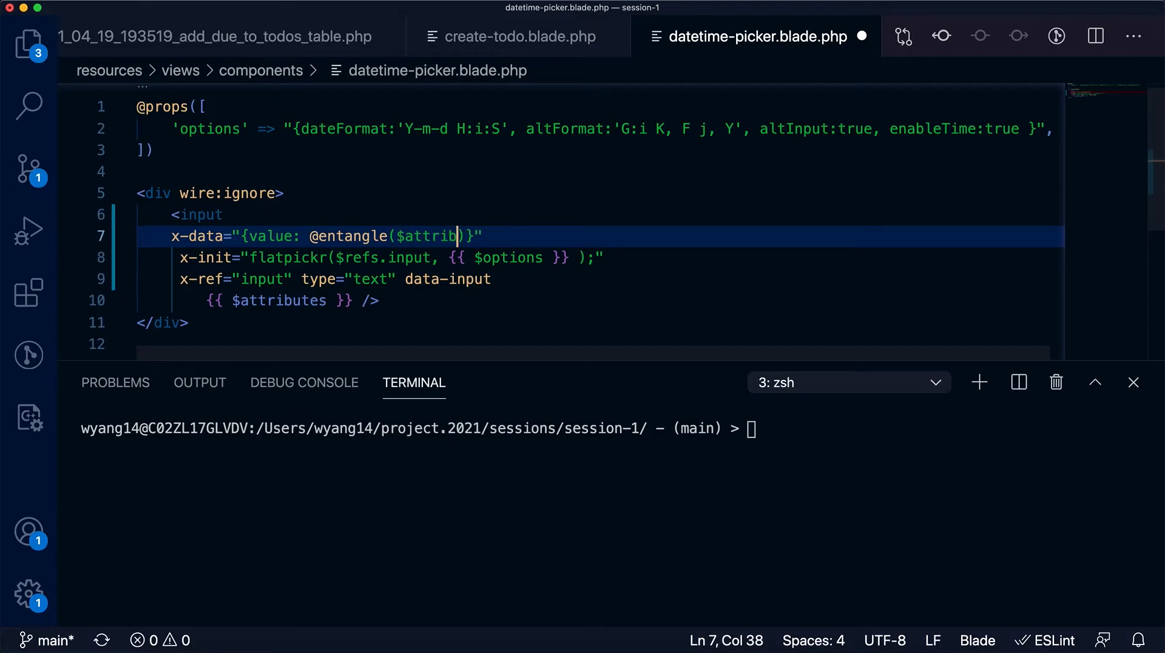
{"action": "type", "text": "utes->wire('model"}
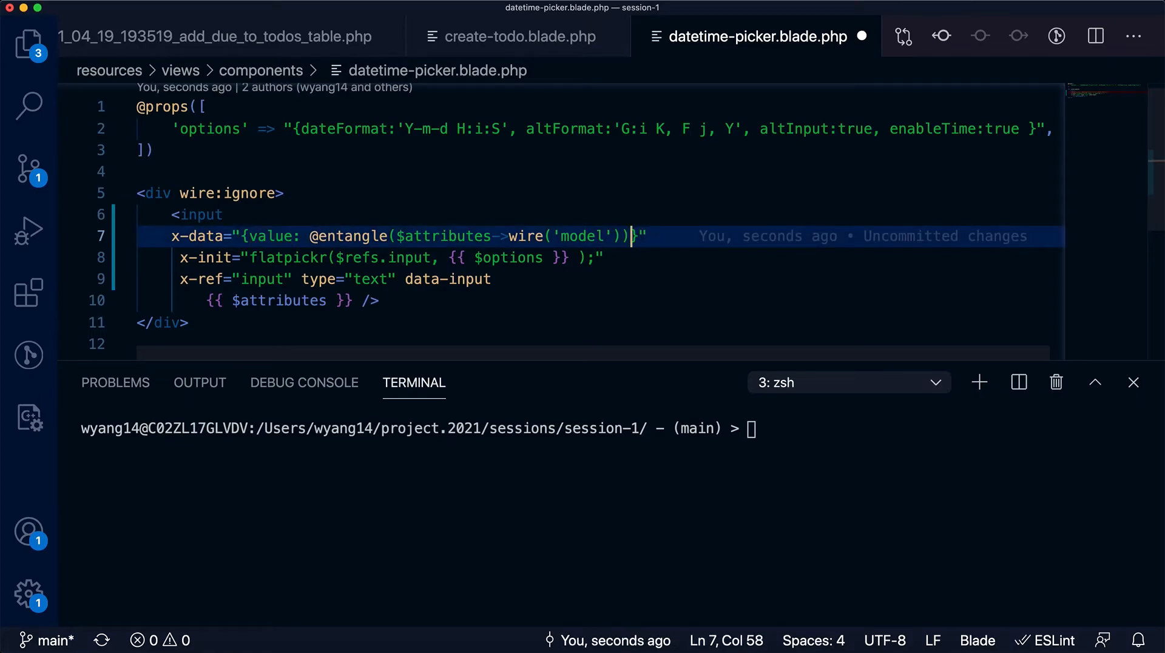
{"action": "key", "text": "Backspace"}
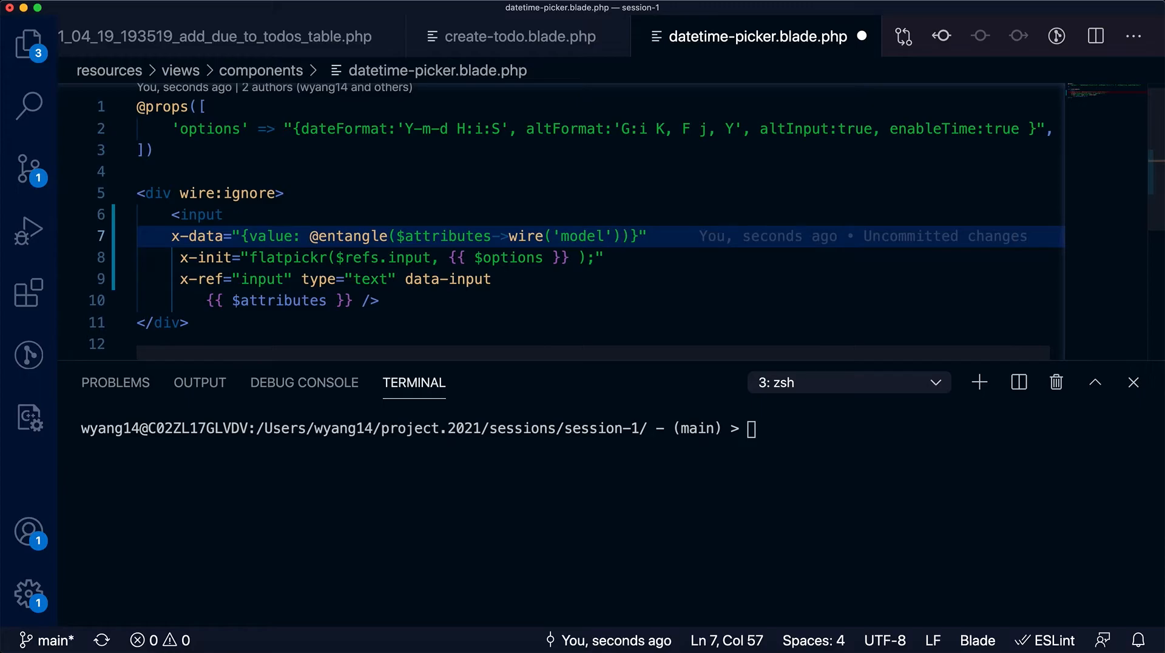
Step: Add an instance property set to undefined to the x-data object
{"action": "type", "text": ", insta"}
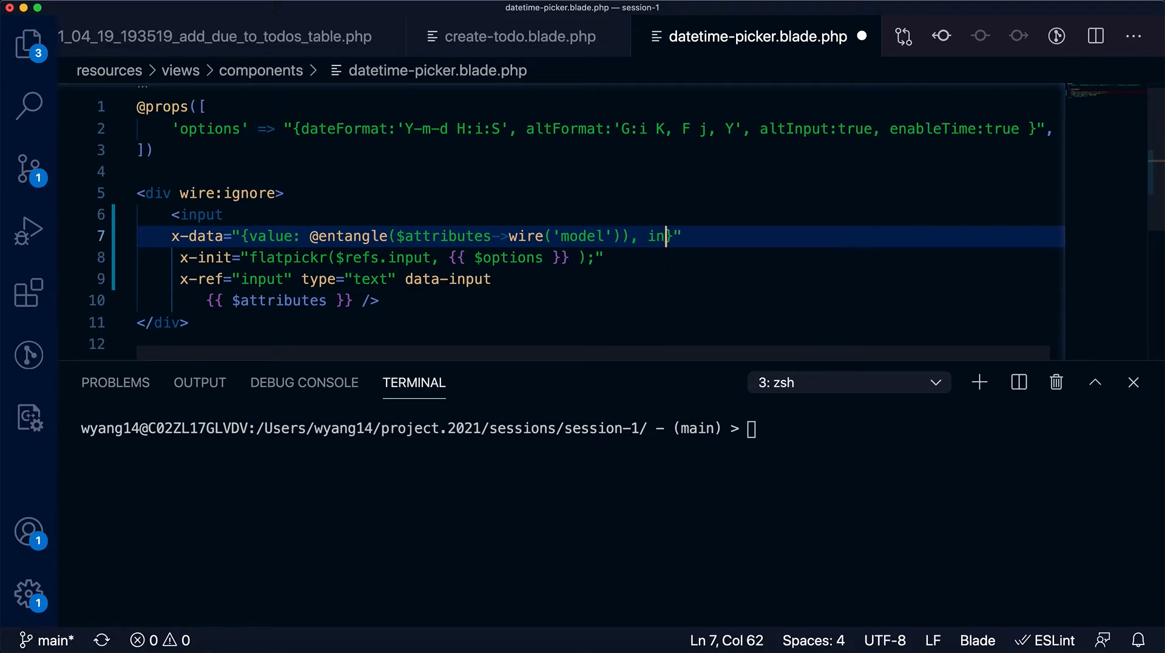
{"action": "type", "text": "stance:"}
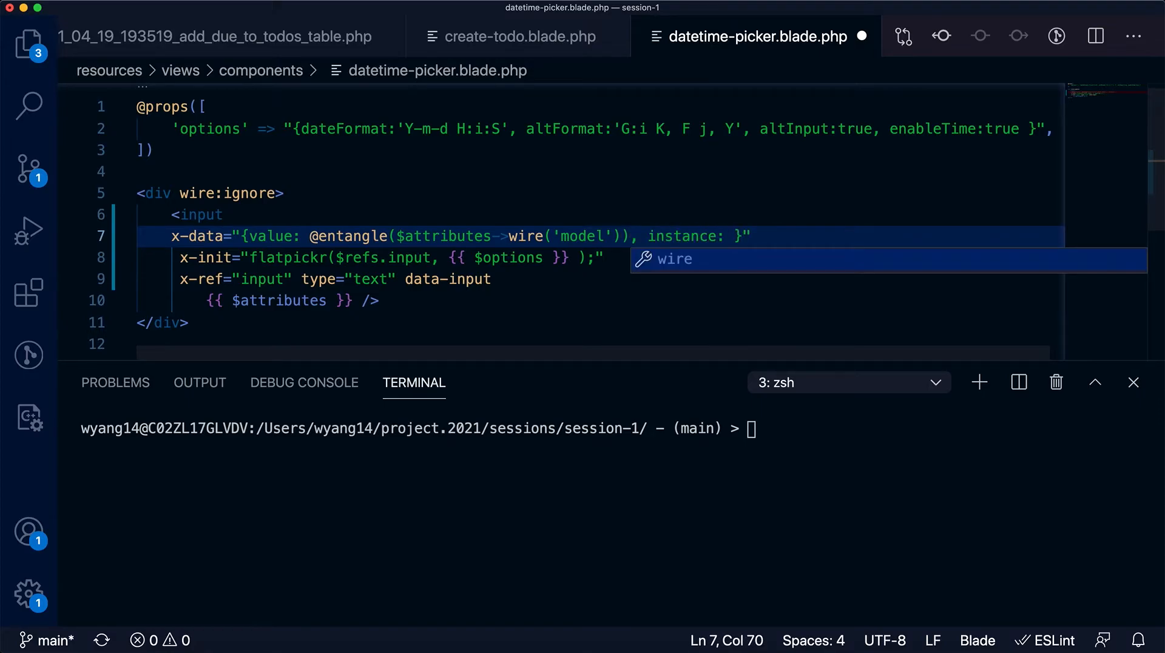
{"action": "type", "text": "unde"}
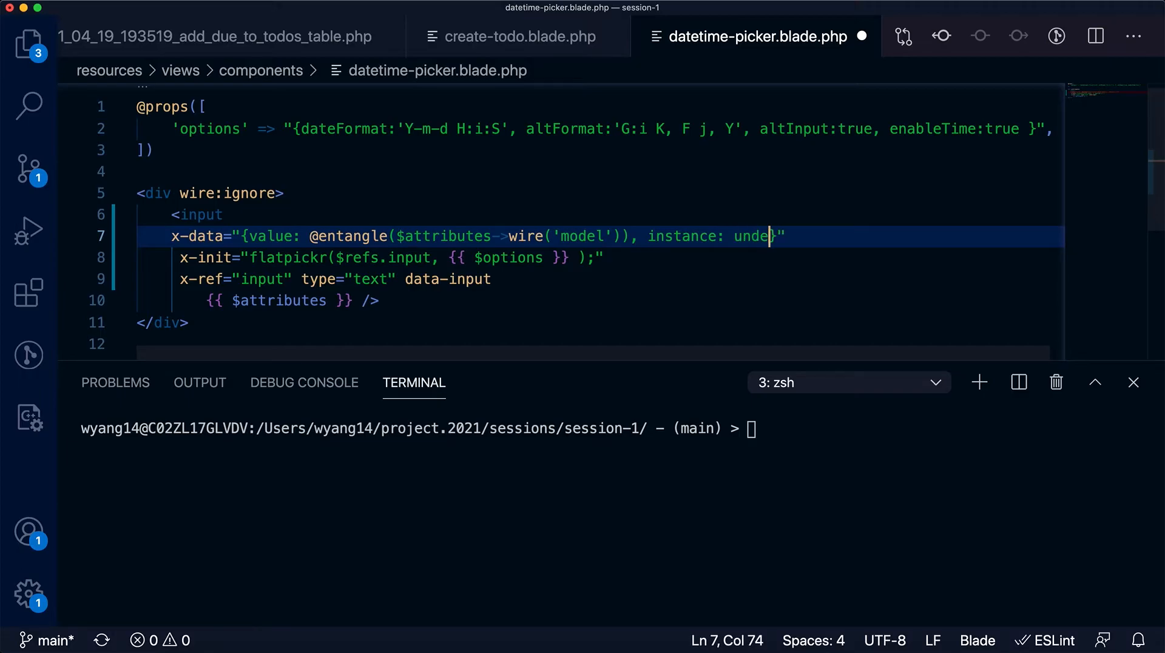
{"action": "type", "text": "fine"}
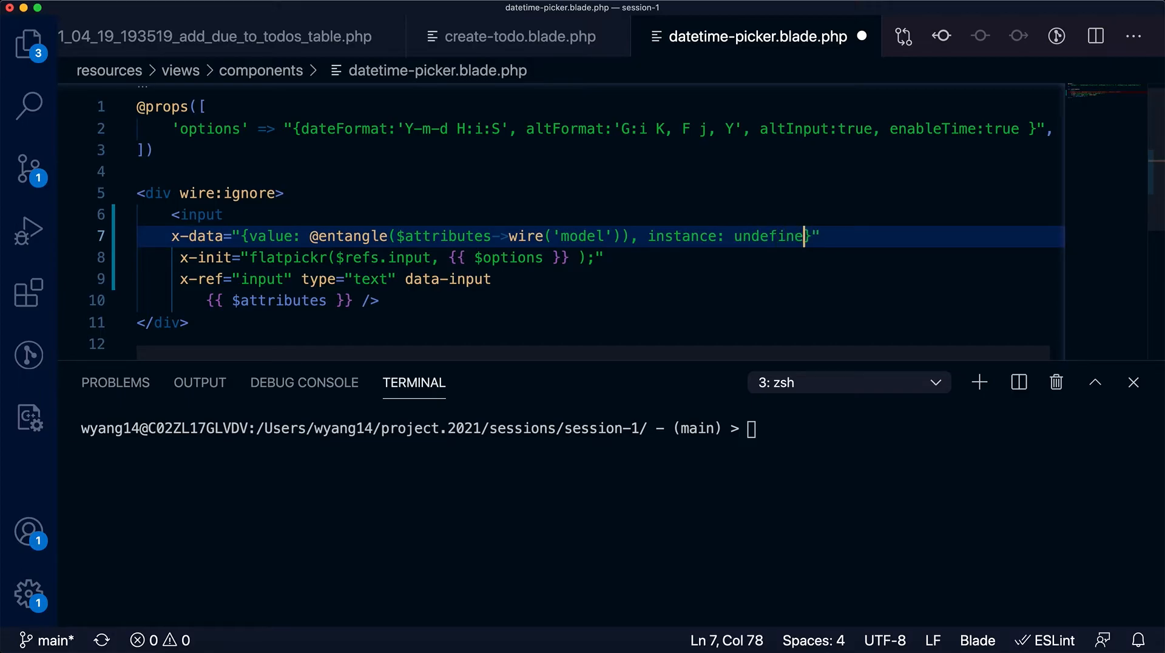
{"action": "type", "text": "d"}
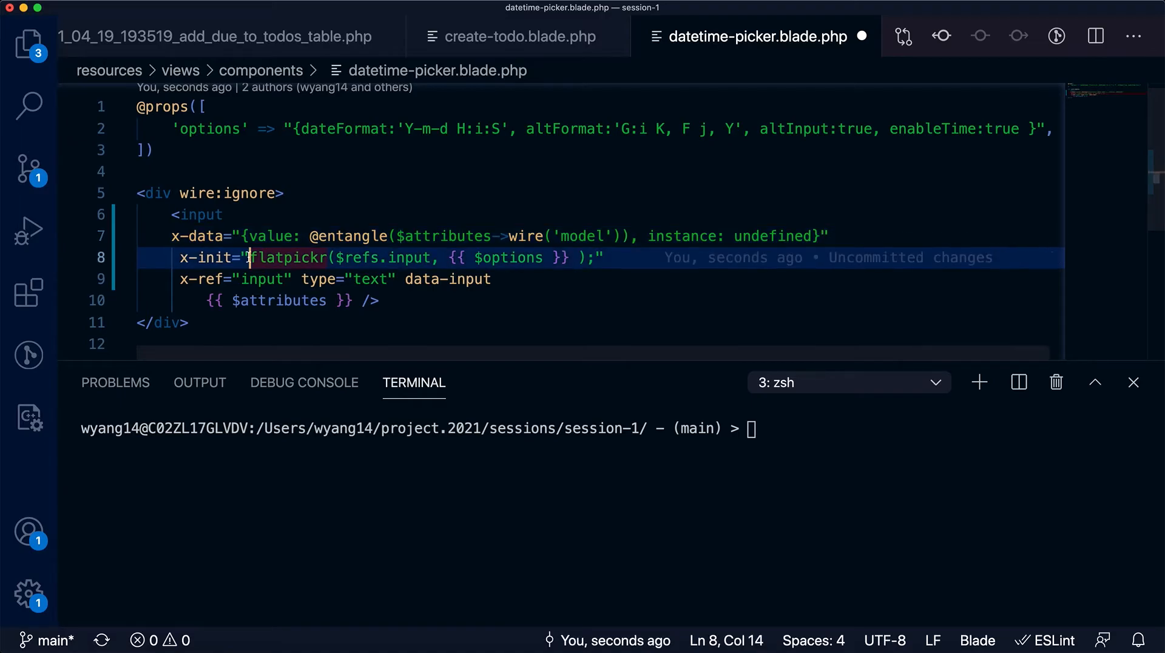
Step: Rewrite x-init as an arrow function assigning instance = flatpickr($refs.input, {{ $options }})
{"action": "key", "text": "Delete"}
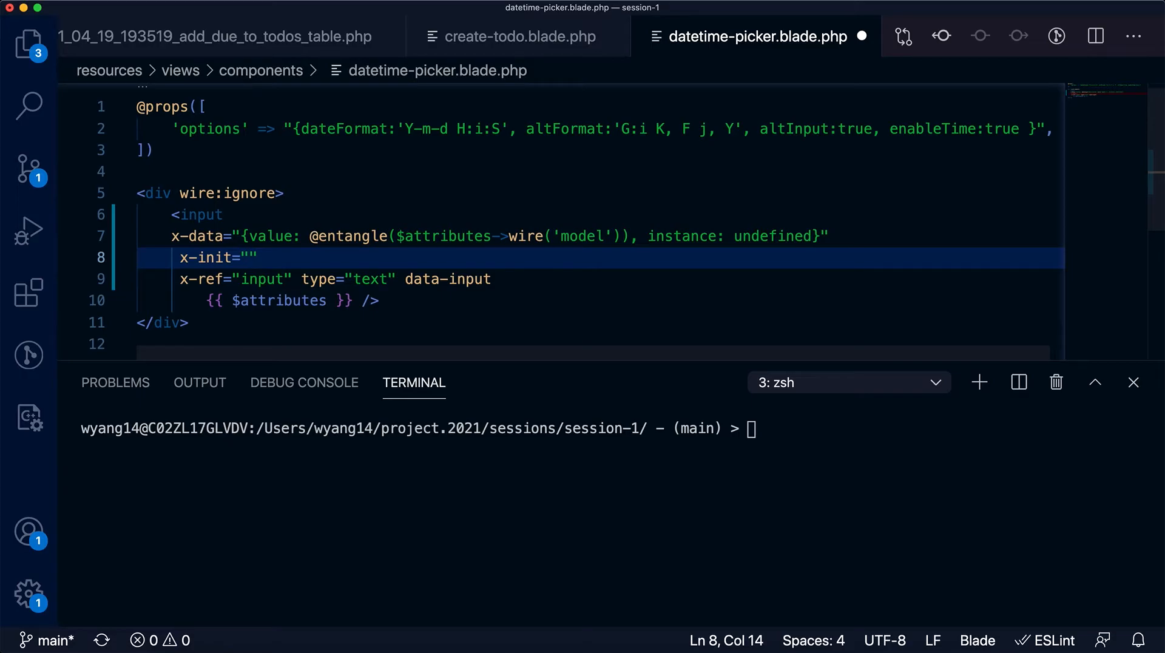
{"action": "type", "text": "() =>"}
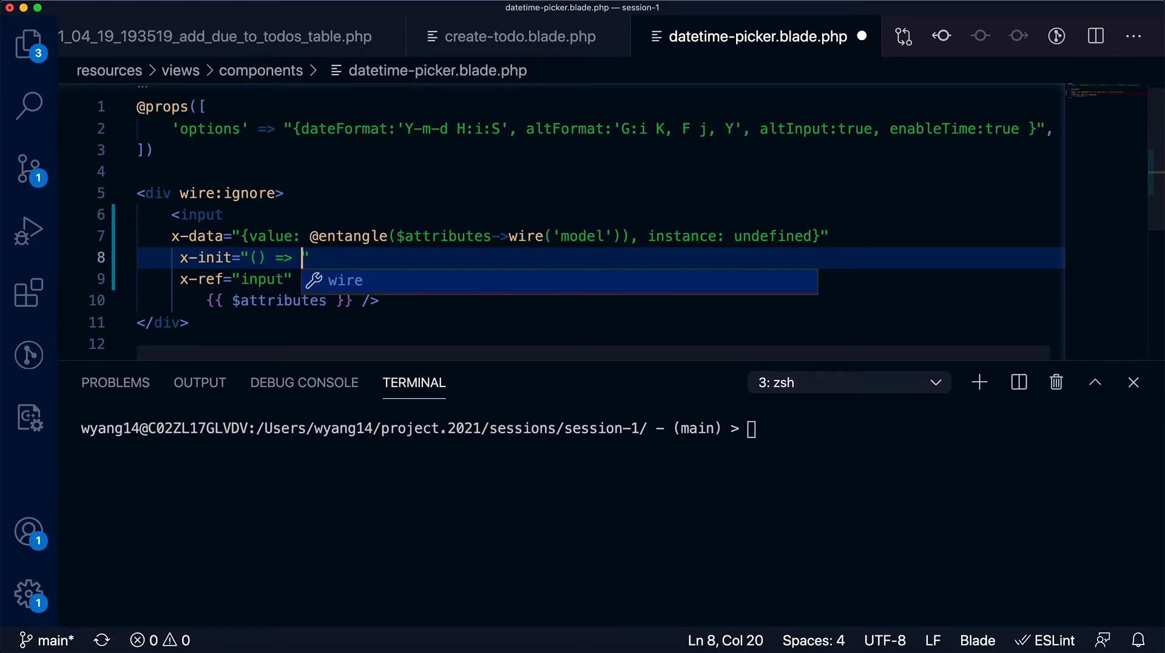
{"action": "type", "text": "{"}
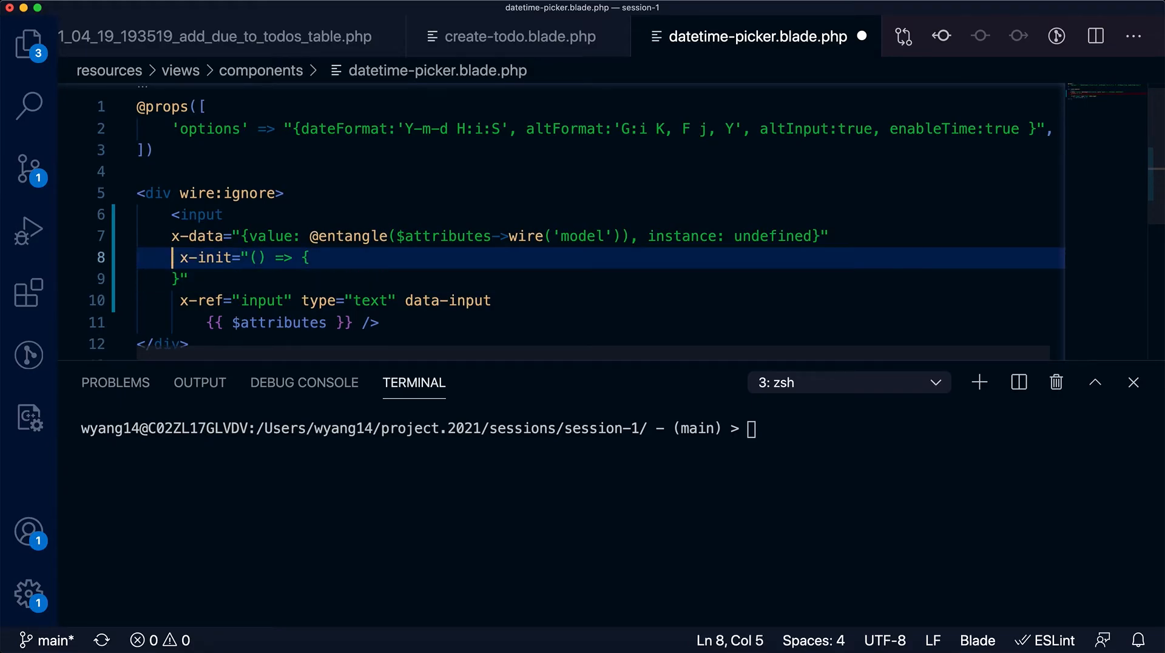
{"action": "type", "text": "flatpickr($refs.input, {{ $options }} );"}
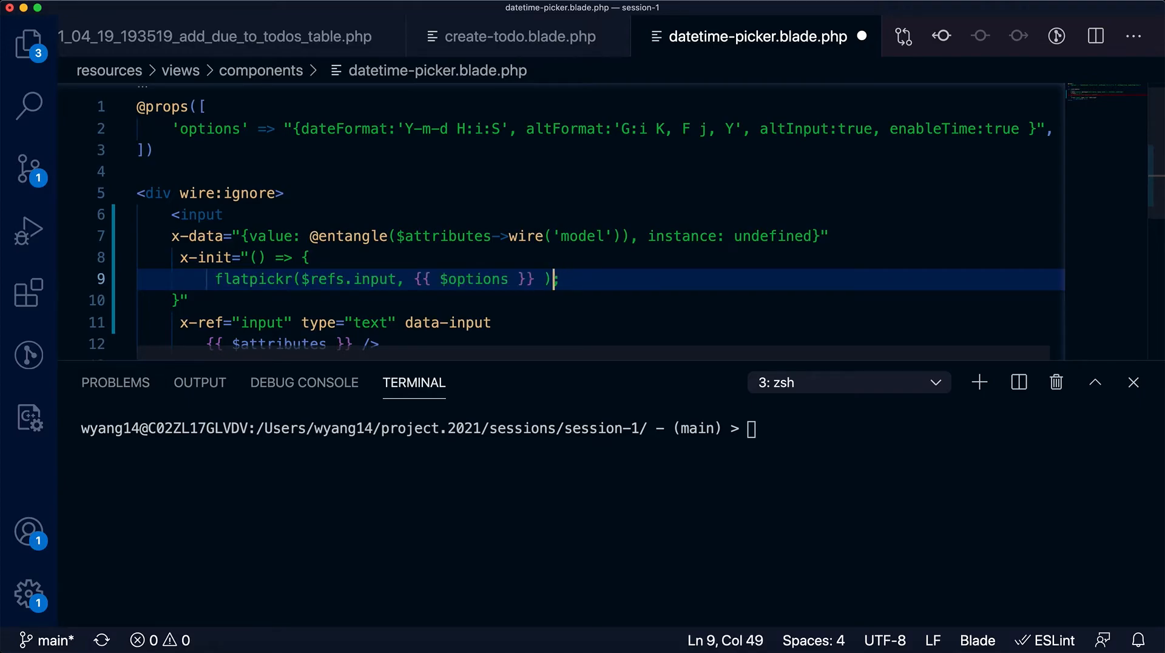
{"action": "type", "text": "instance"}
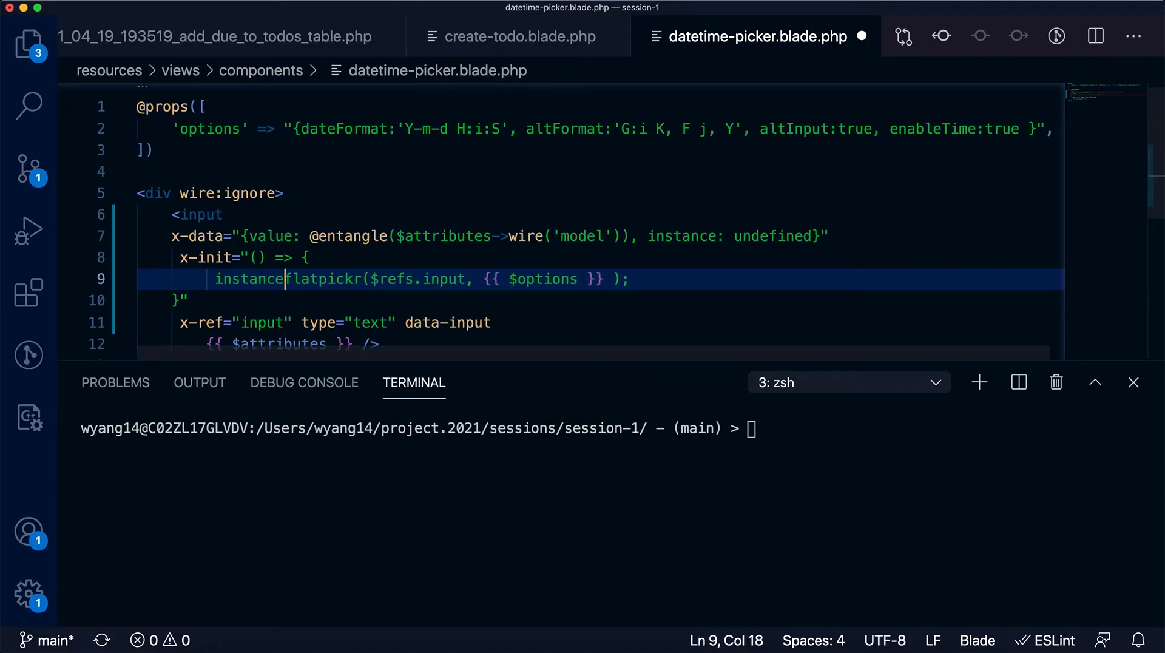
{"action": "type", "text": "="}
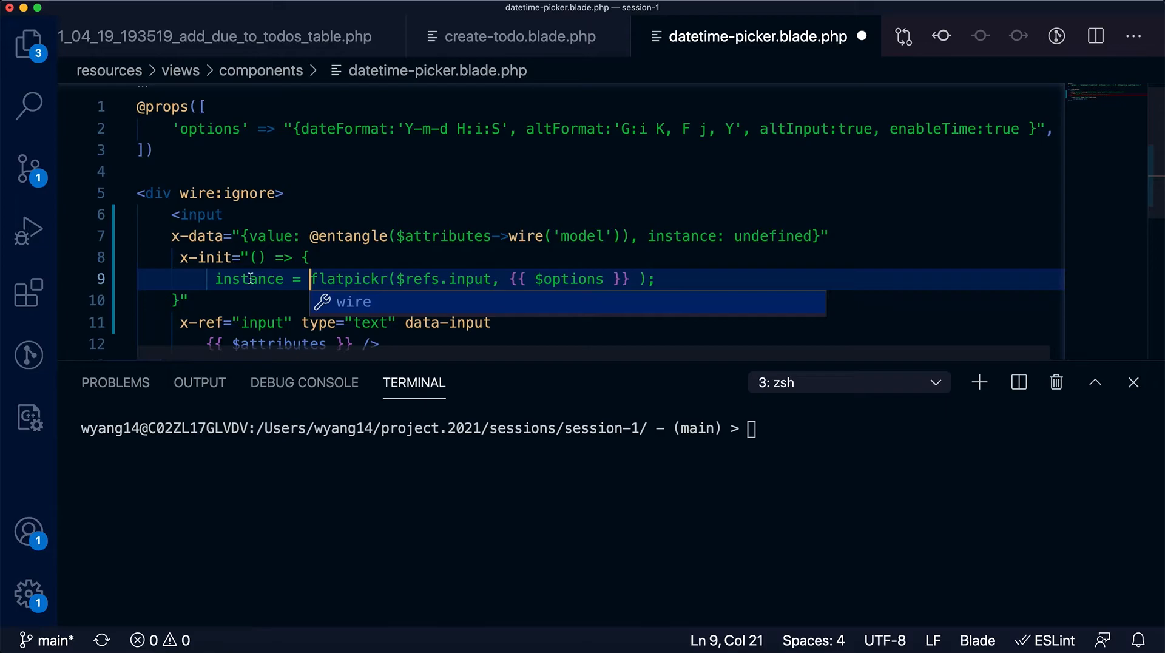
{"action": "double_click", "coordinate": [248, 279]}
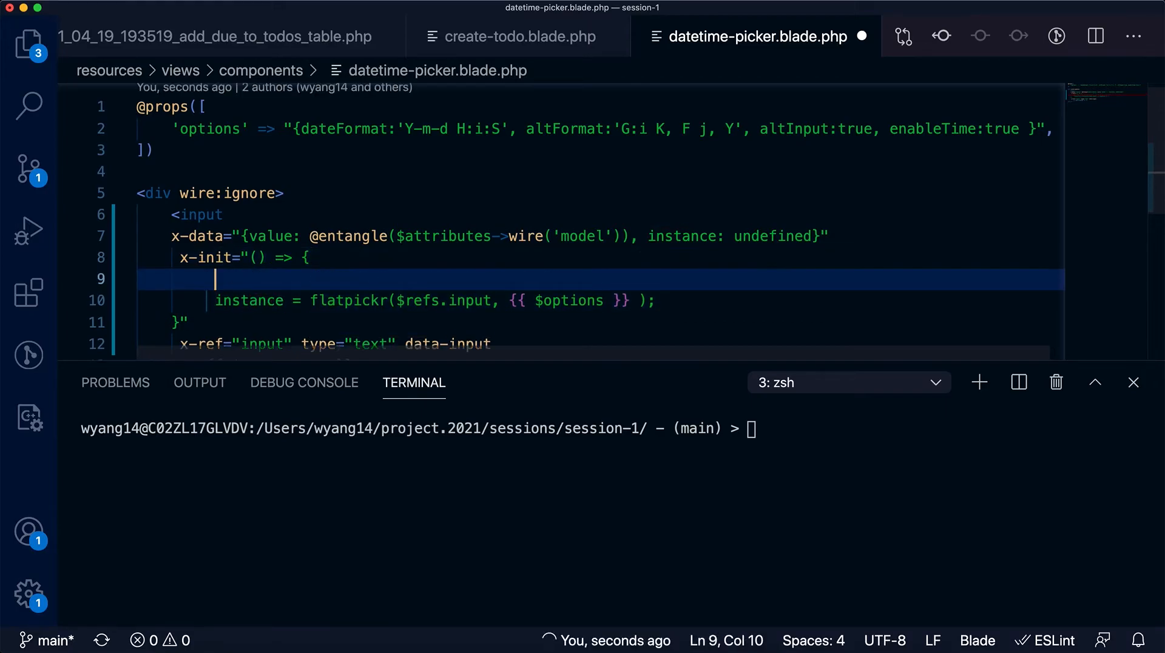
Step: Add $watch('value', value => instance.setDate(value, ...)) above the flatpickr assignment
{"action": "type", "text": "$watc"}
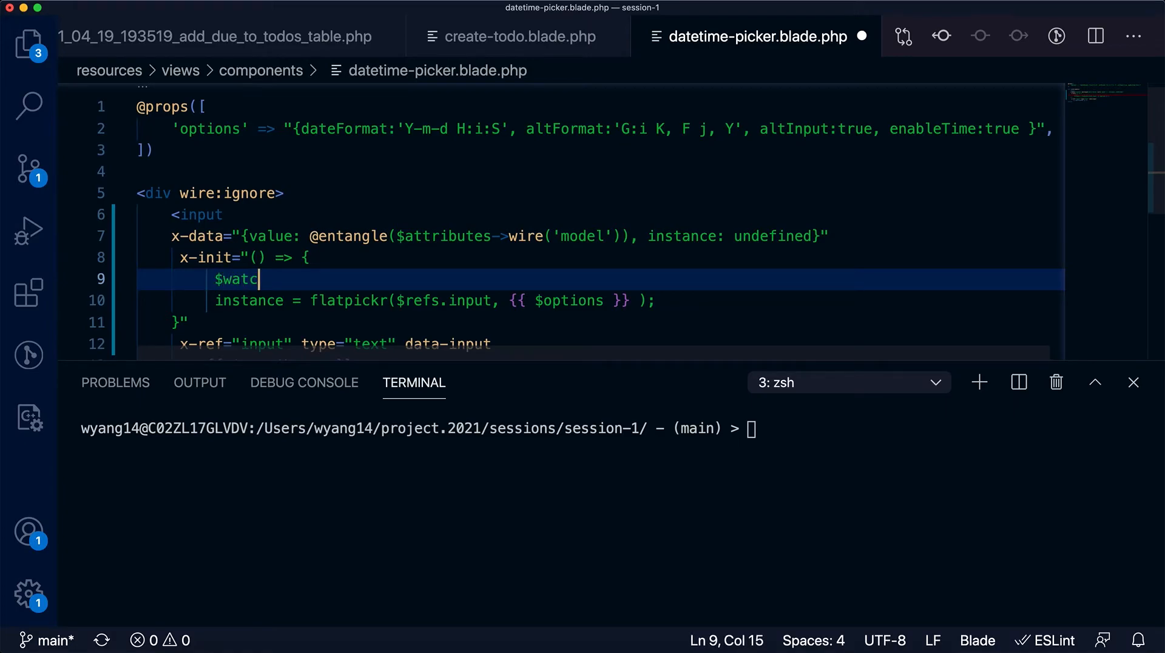
{"action": "type", "text": "h('val'"}
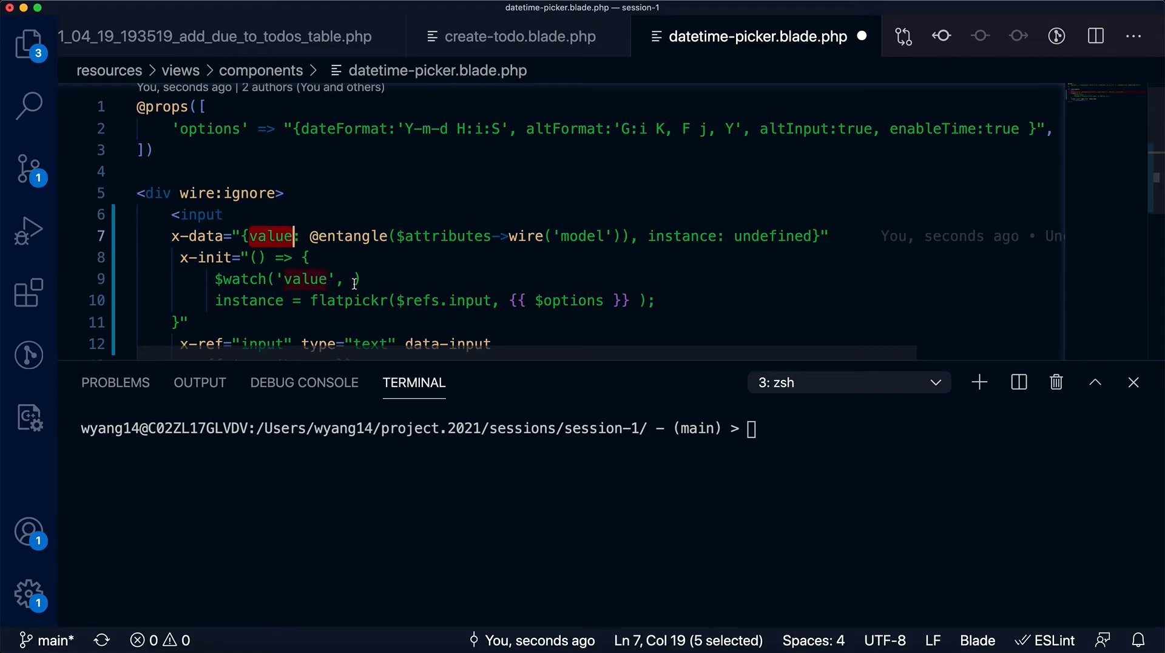
{"action": "type", "text": "value="}
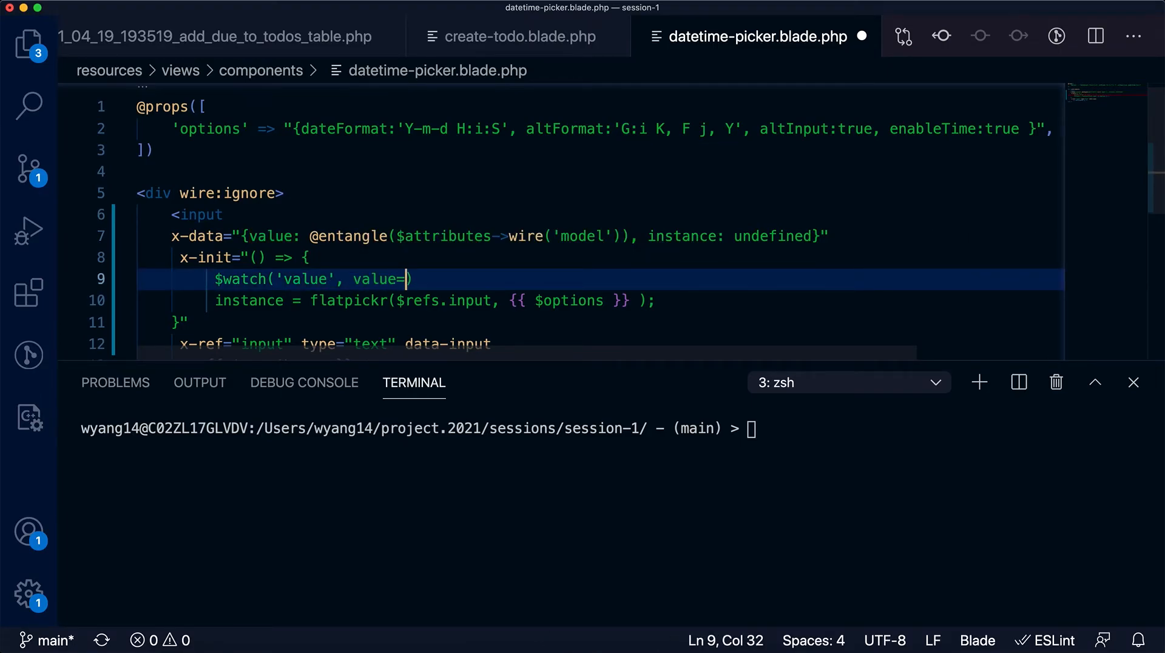
{"action": "type", "text": ">"}
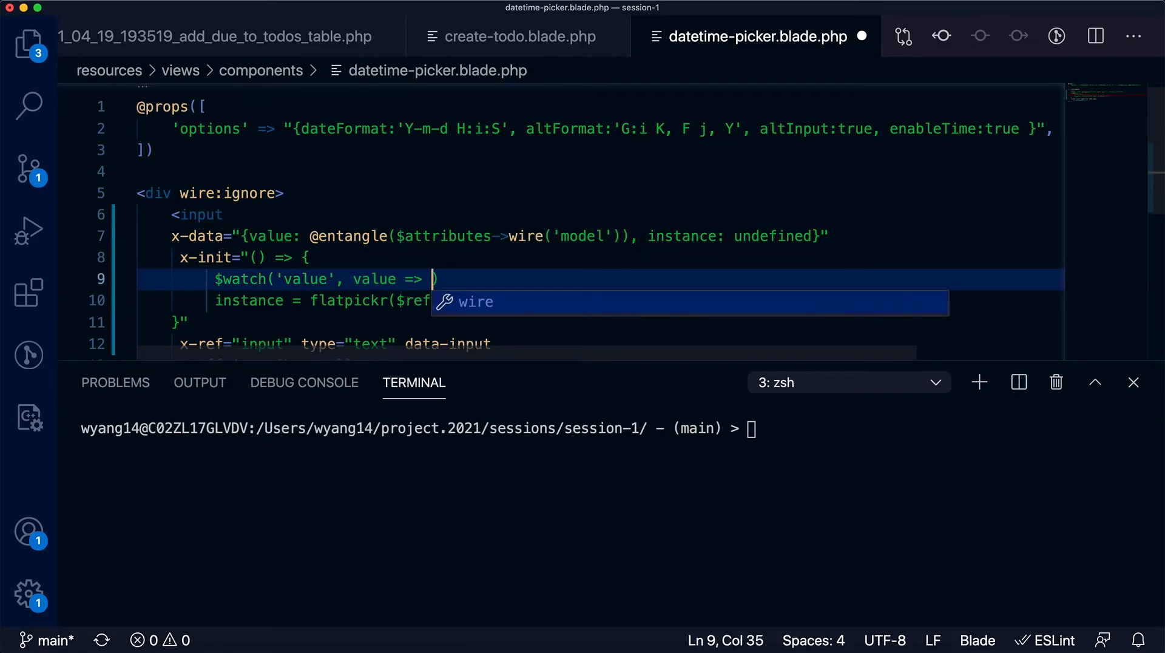
{"action": "type", "text": "instance"}
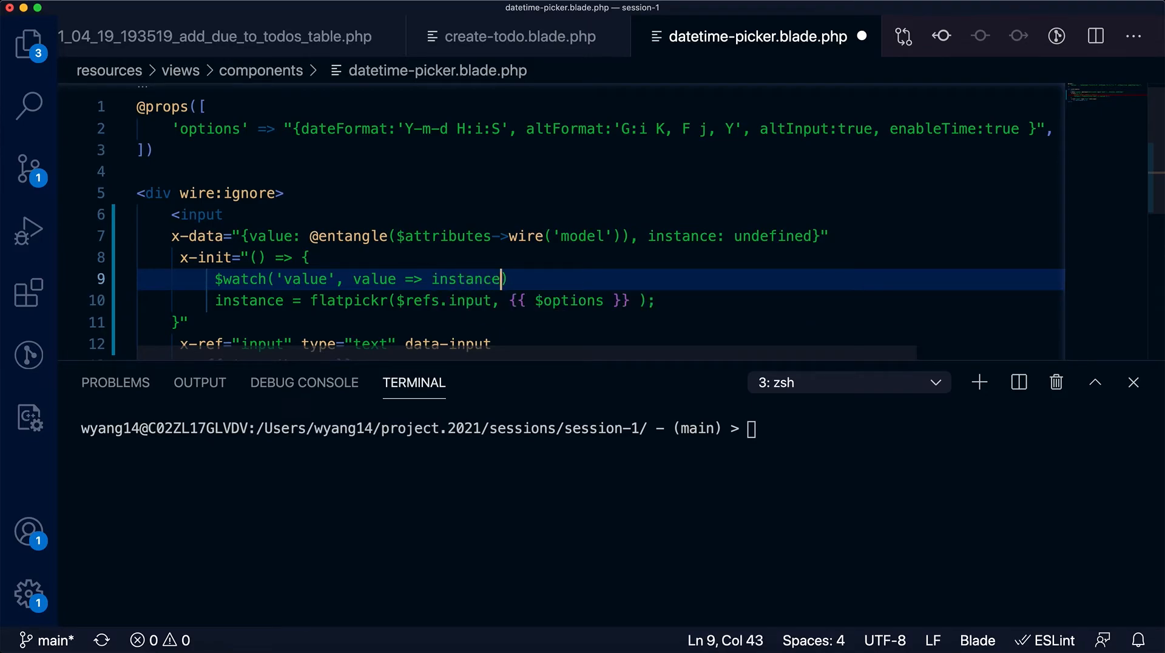
{"action": "type", "text": ".set"}
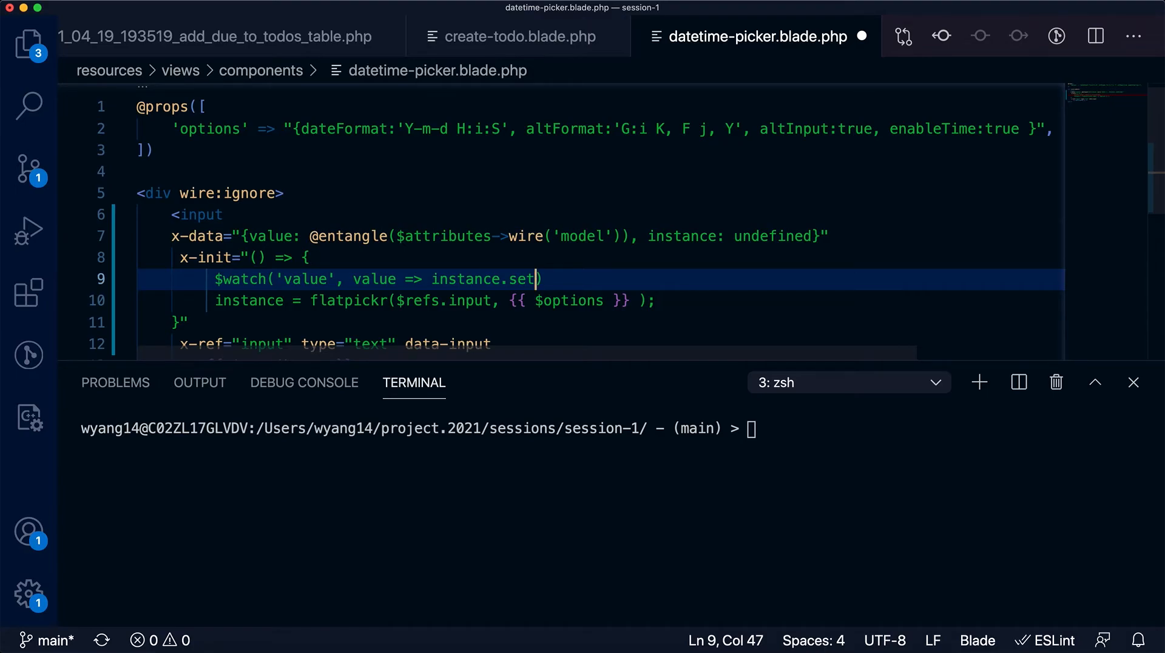
{"action": "type", "text": "Date"}
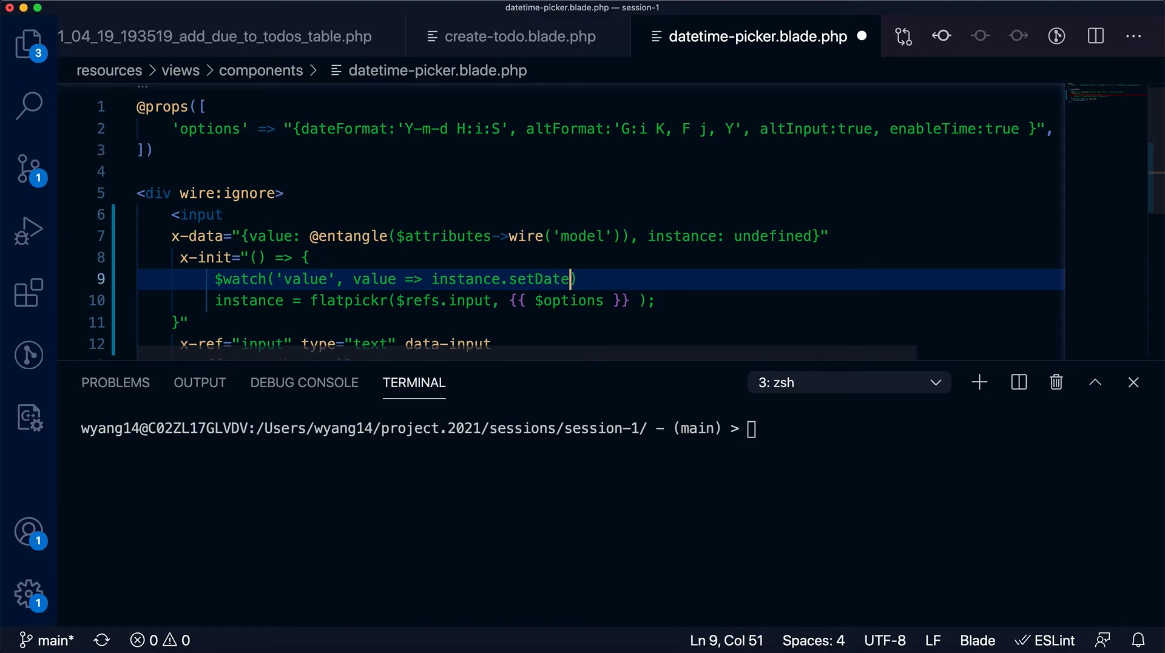
{"action": "type", "text": "(value,"}
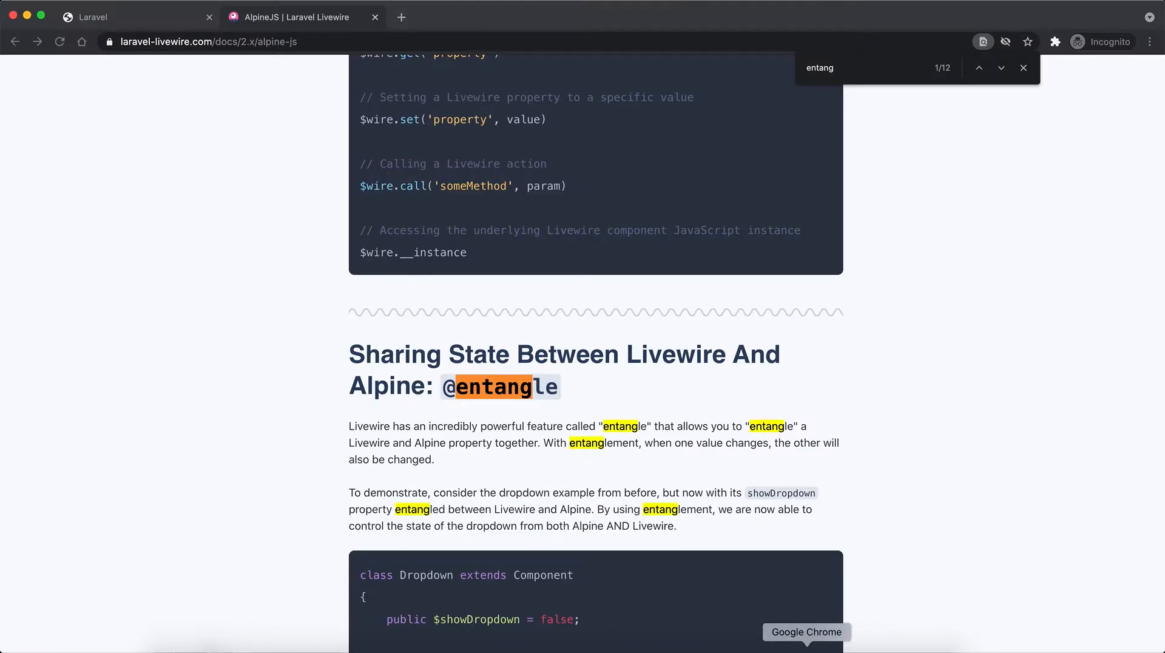
Step: Return to the TODO app page and reload it
{"action": "left_click", "coordinate": [134, 16]}
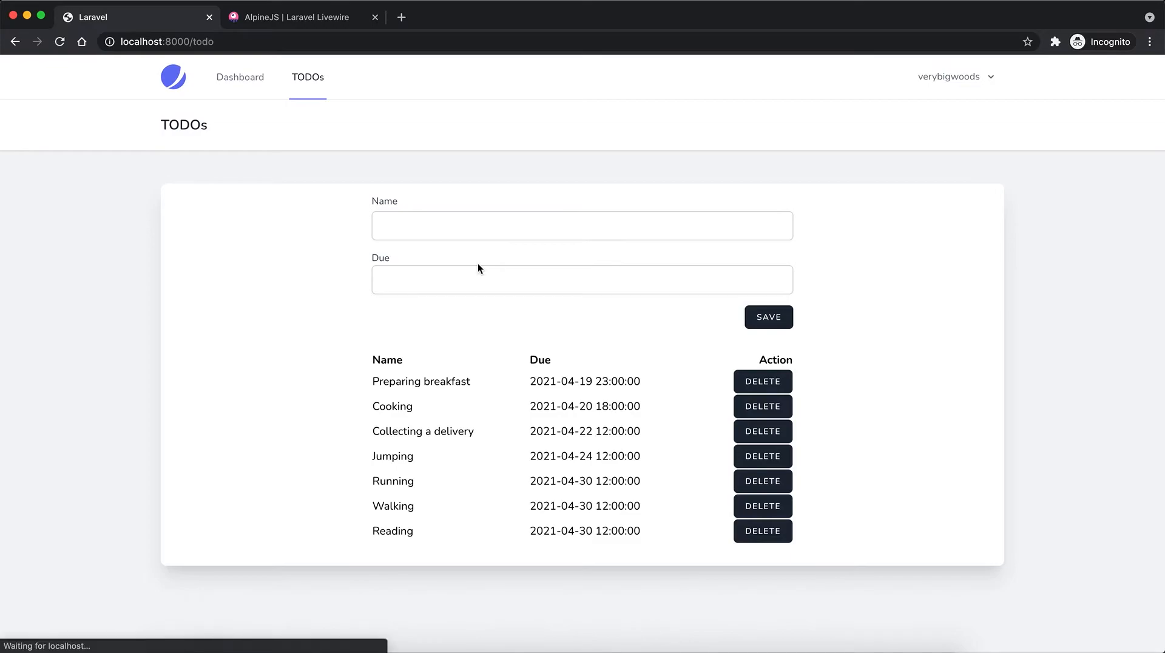
{"action": "key", "text": "F12"}
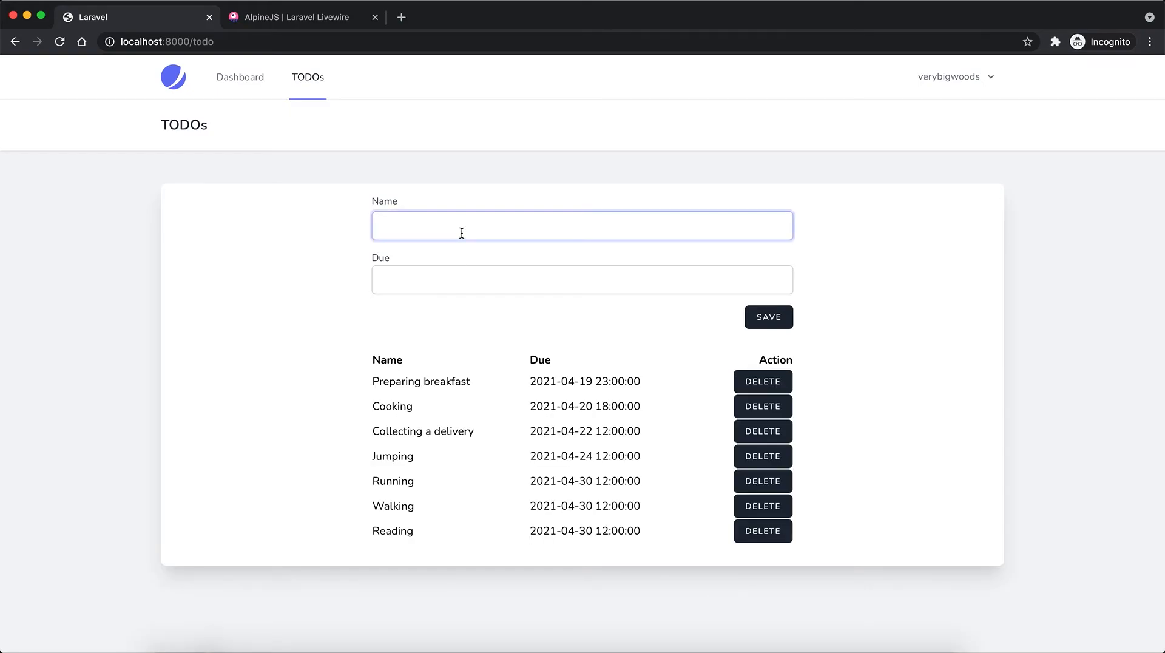
Step: Add a TODO named Writing due April 30, 2021 and save it
{"action": "type", "text": "Writi"}
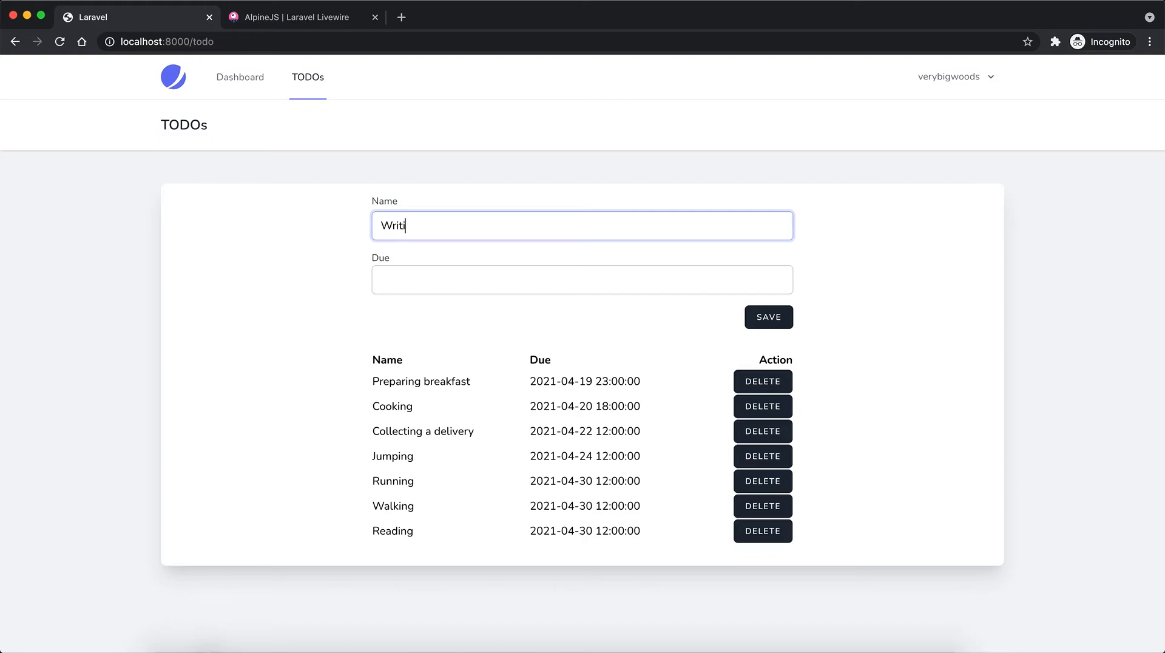
{"action": "left_click", "coordinate": [581, 279]}
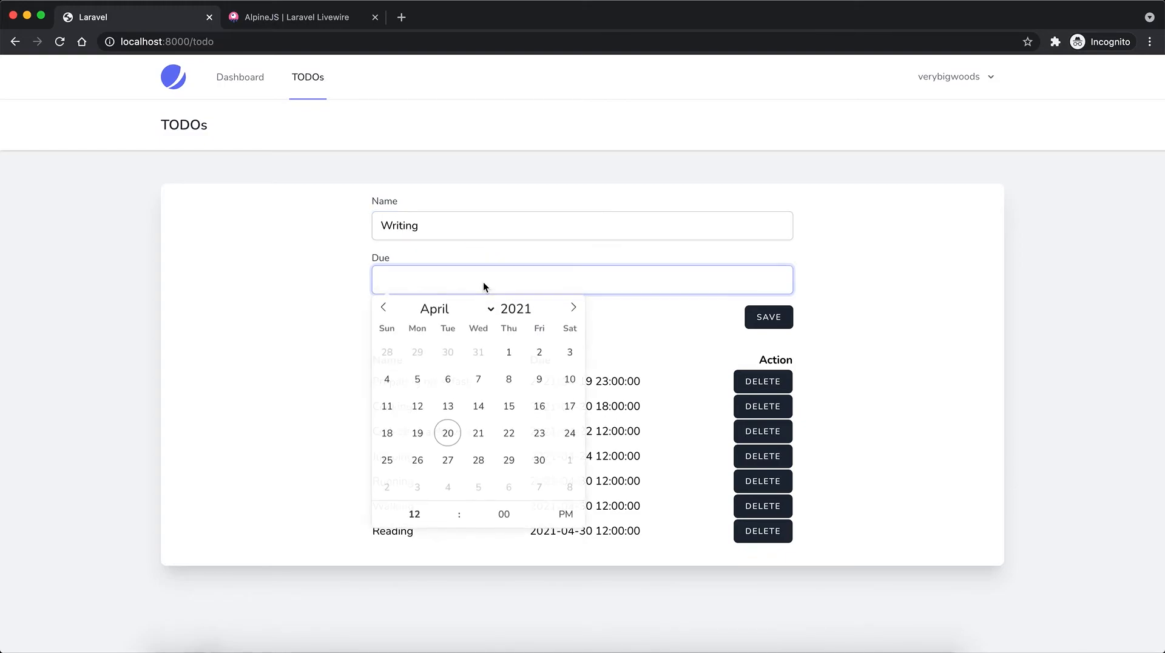
{"action": "left_click", "coordinate": [538, 460]}
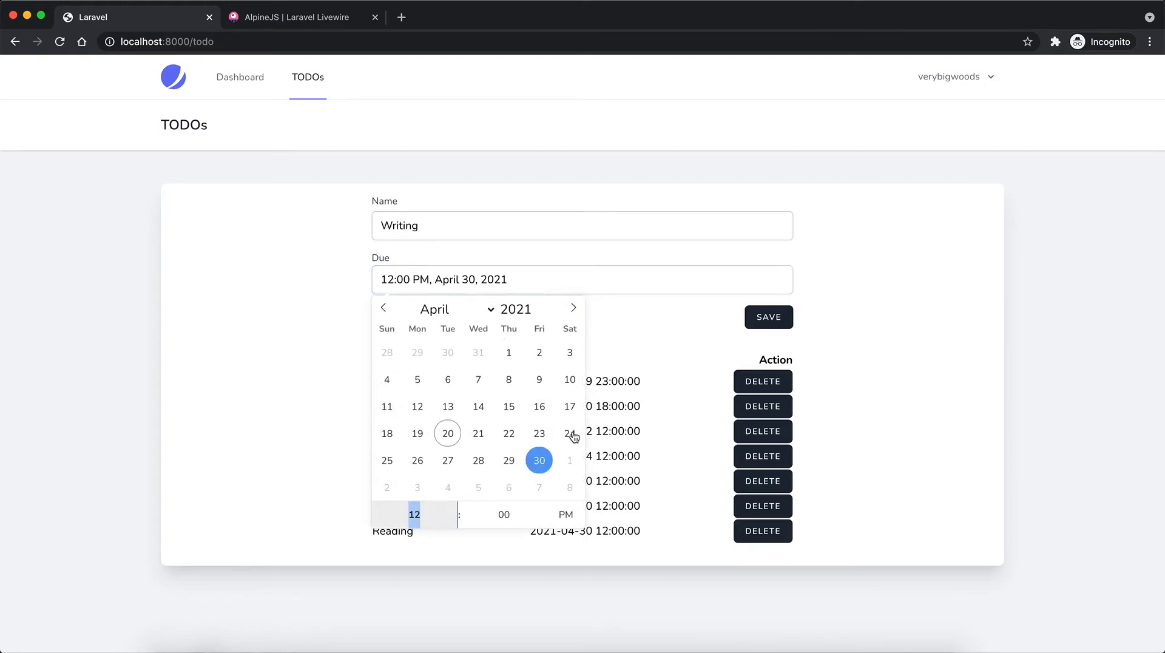
{"action": "left_click", "coordinate": [767, 317]}
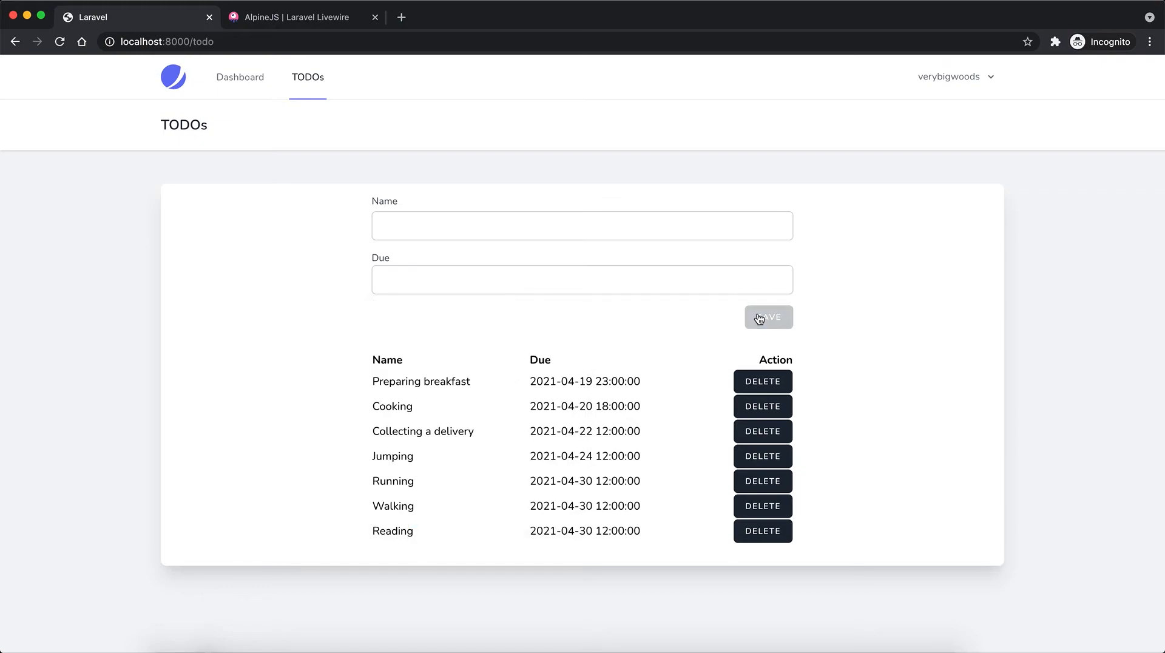
{"action": "left_click", "coordinate": [769, 317]}
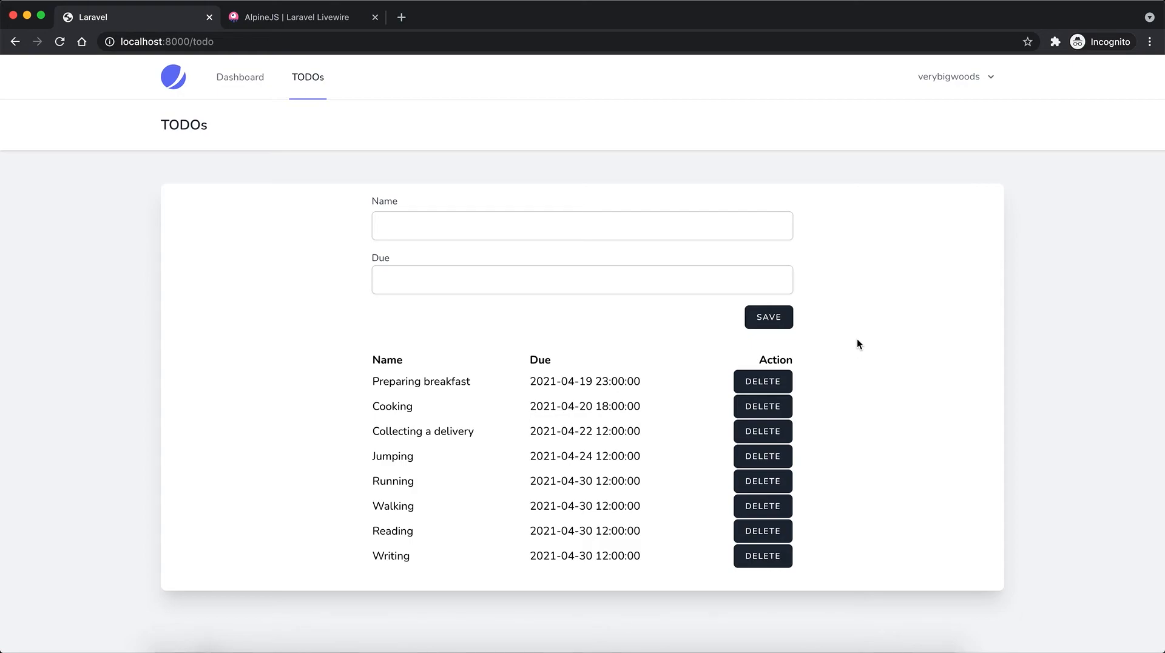
{"action": "mouse_move", "coordinate": [570, 611]}
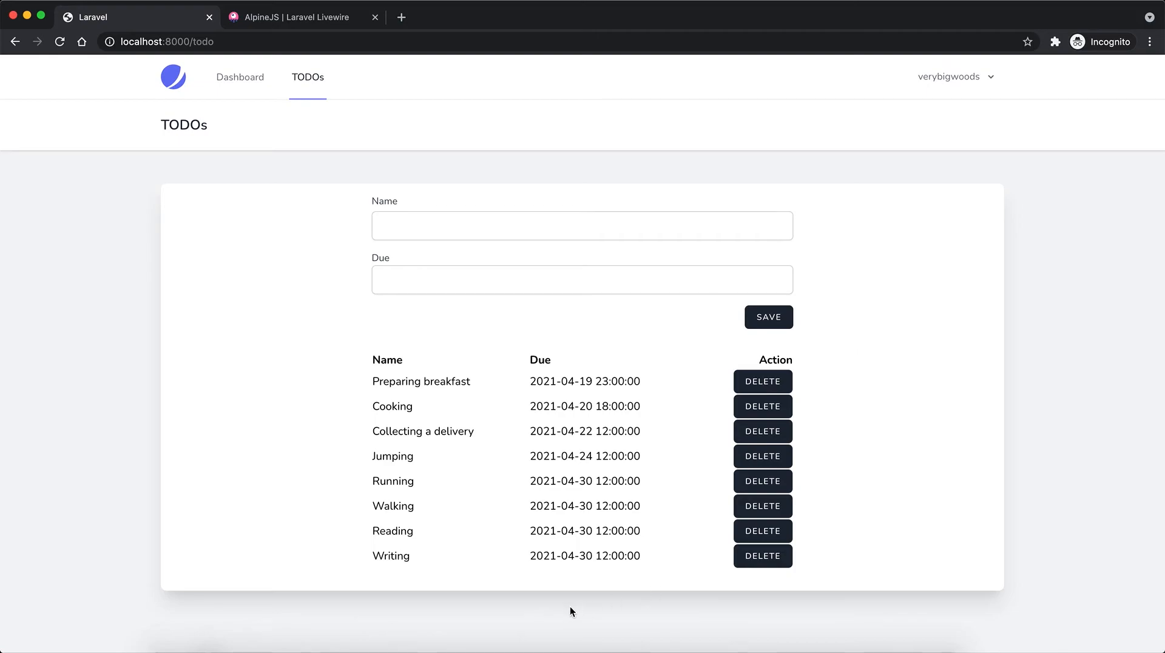
{"action": "mouse_move", "coordinate": [608, 583]}
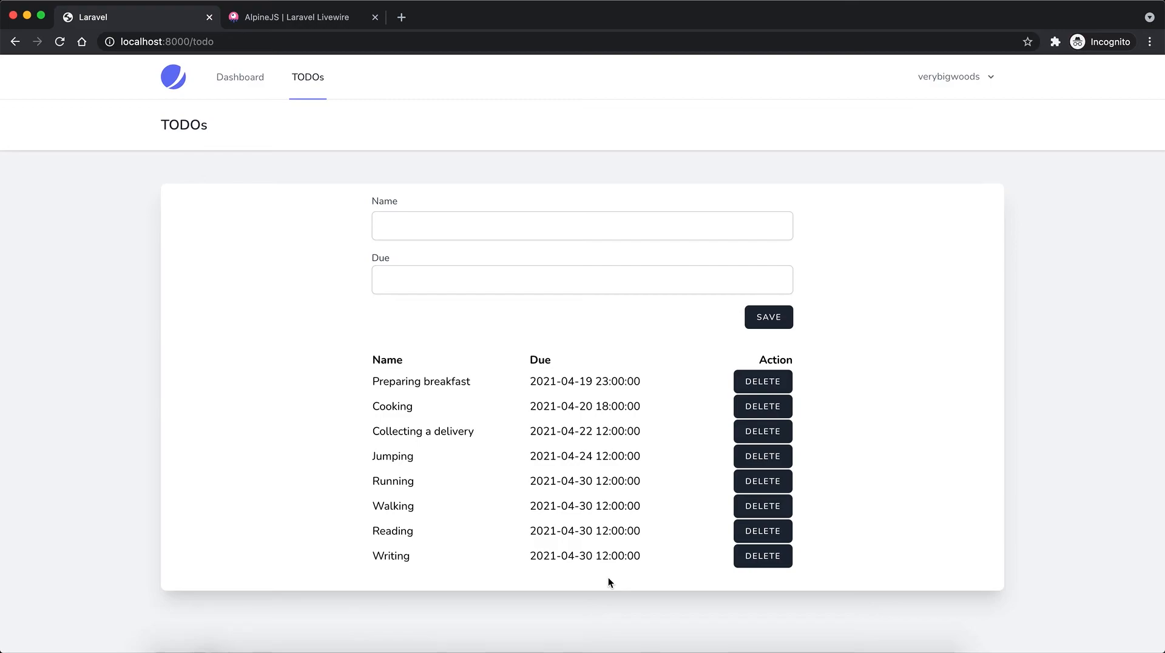
{"action": "mouse_move", "coordinate": [773, 646]}
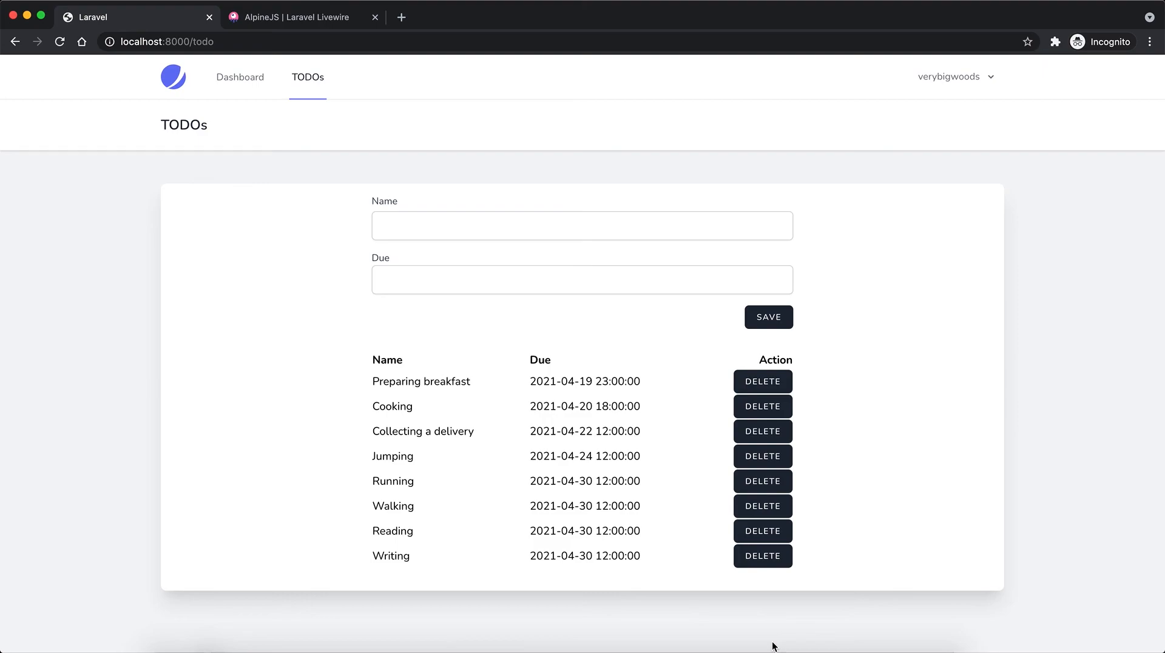
{"action": "mouse_move", "coordinate": [831, 540]}
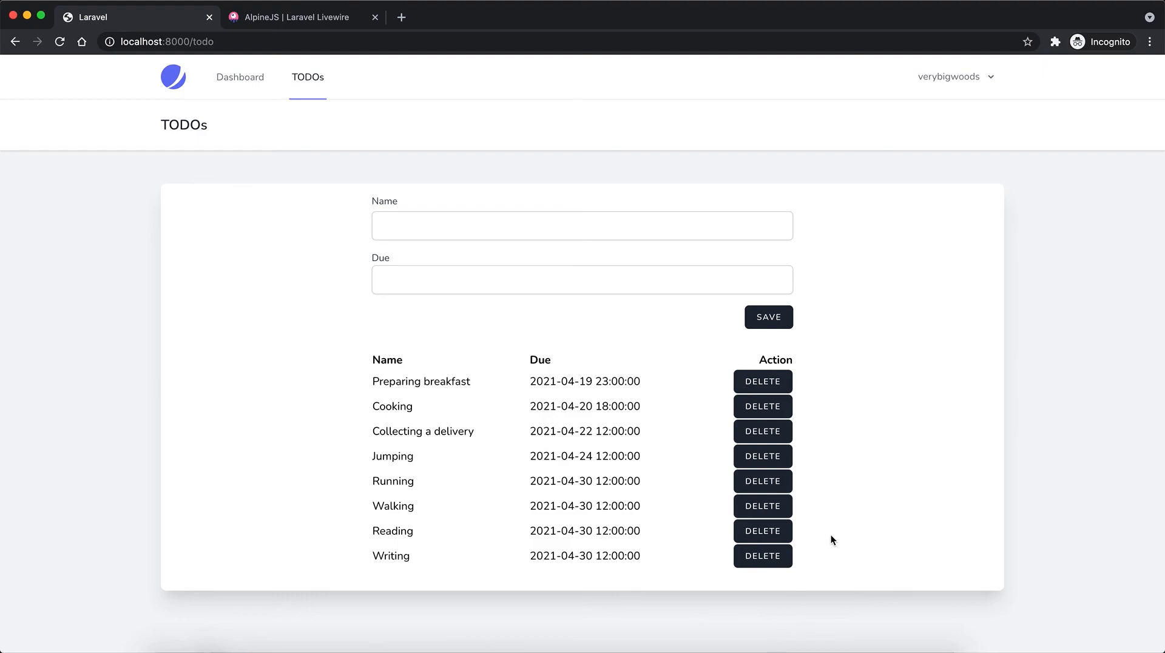